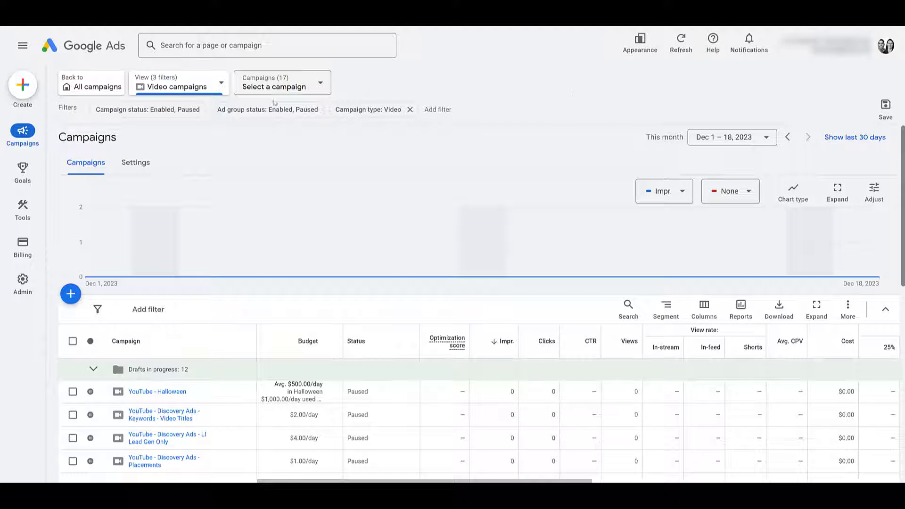
pyautogui.moveTo(22, 84)
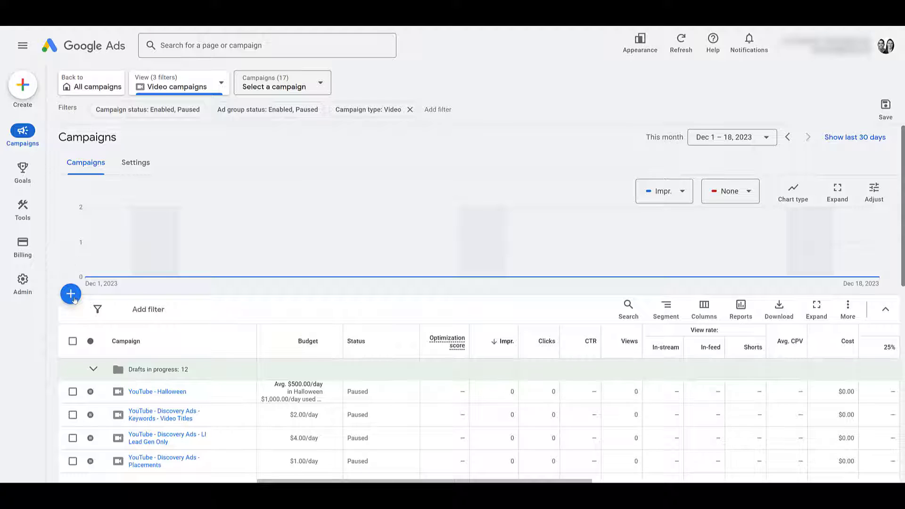
# Step: Start a new campaign from the + menu above the video campaigns table
pyautogui.click(70, 294)
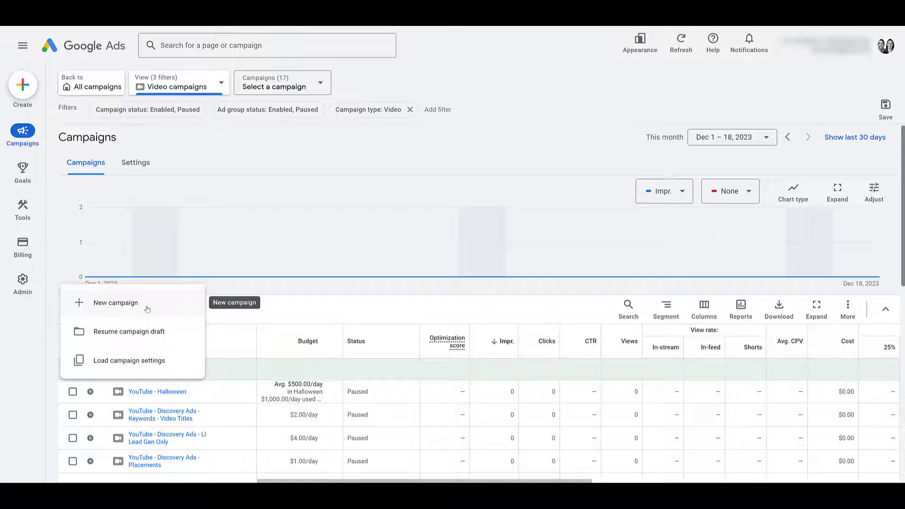
pyautogui.click(115, 302)
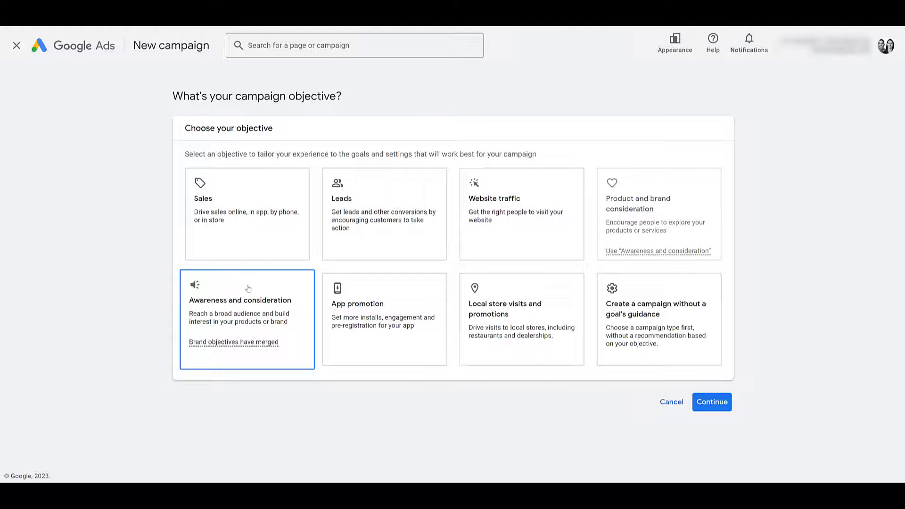
# Step: Choose Awareness and consideration as the campaign objective and scroll down toward the campaign types
pyautogui.click(246, 319)
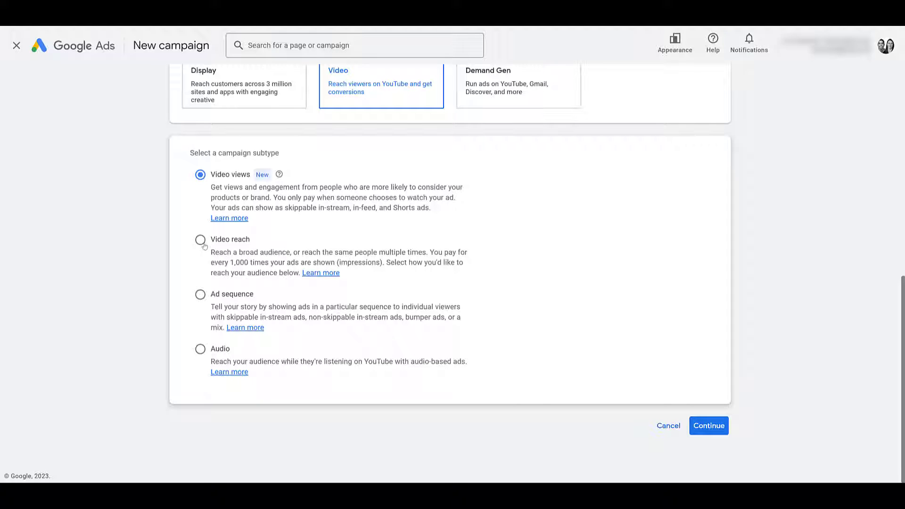
pyautogui.scroll(-3)
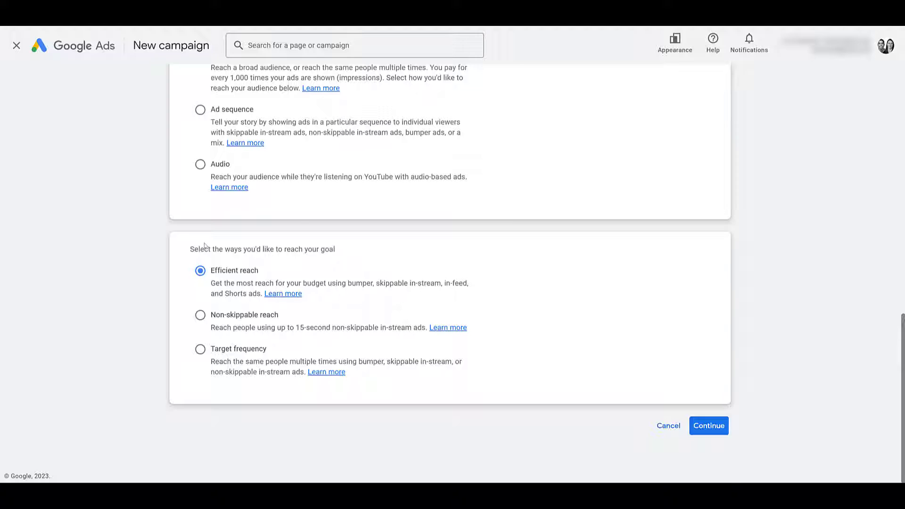
pyautogui.moveTo(209, 328)
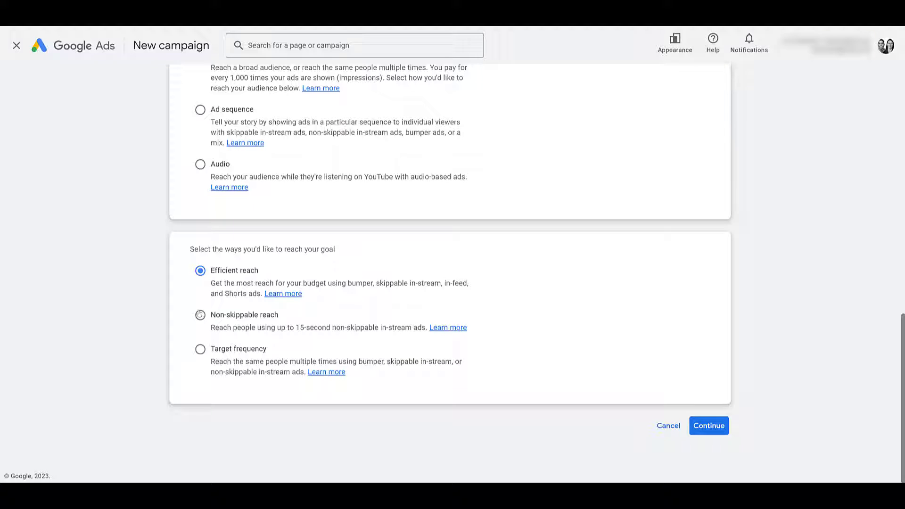
pyautogui.moveTo(201, 296)
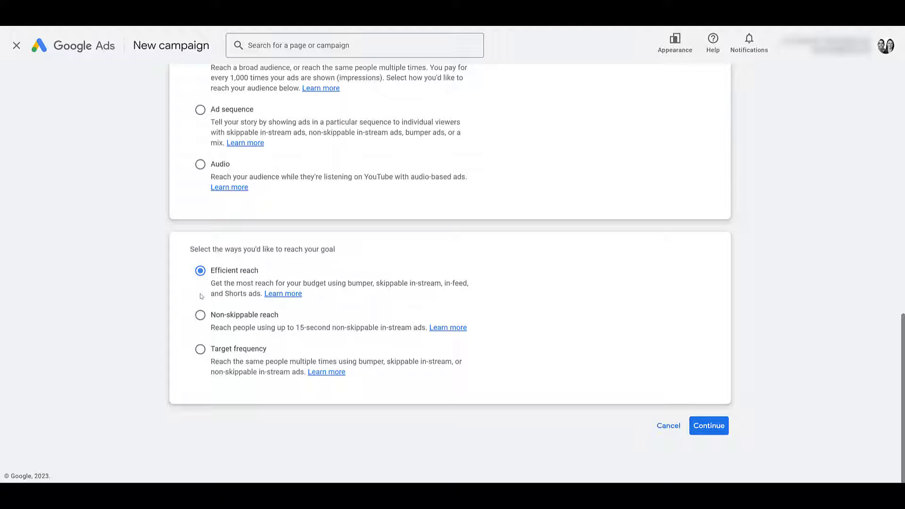
# Step: Continue to General settings and review the name 'Video Efficient reach - 2023-12-18'
pyautogui.click(709, 425)
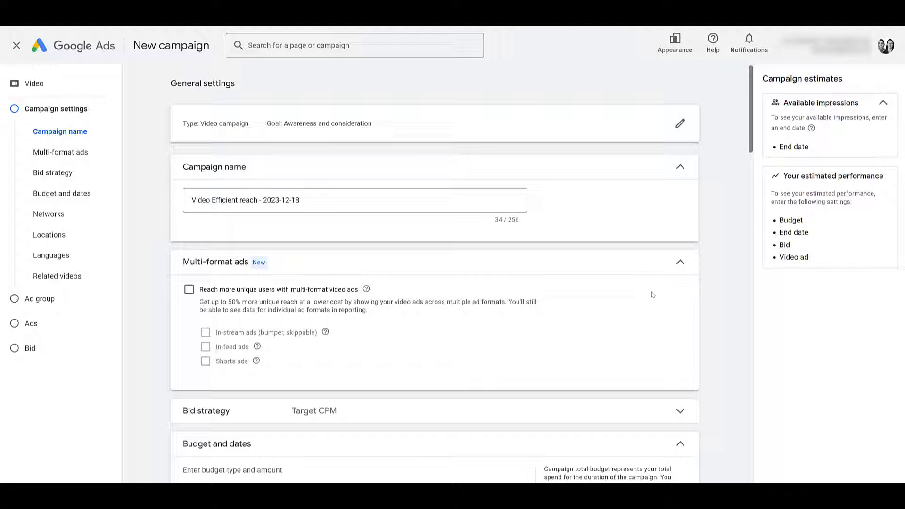
pyautogui.moveTo(453, 125)
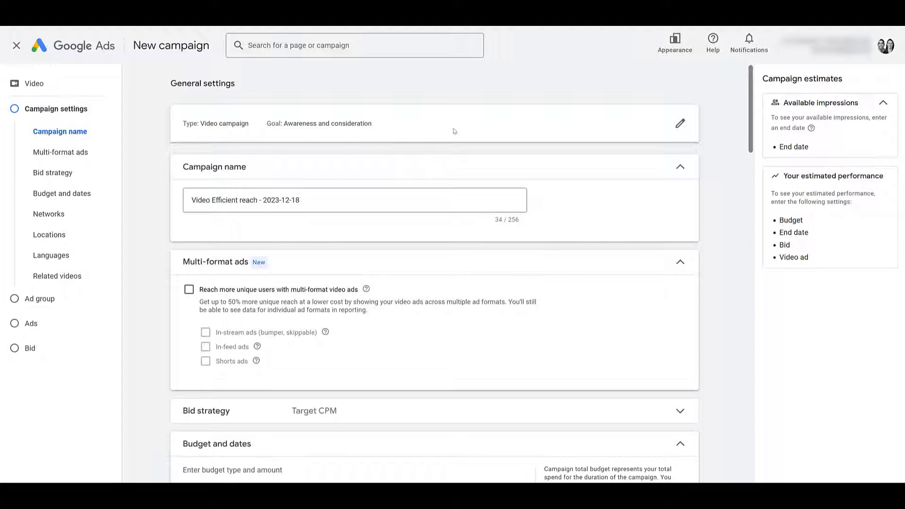
pyautogui.moveTo(397, 164)
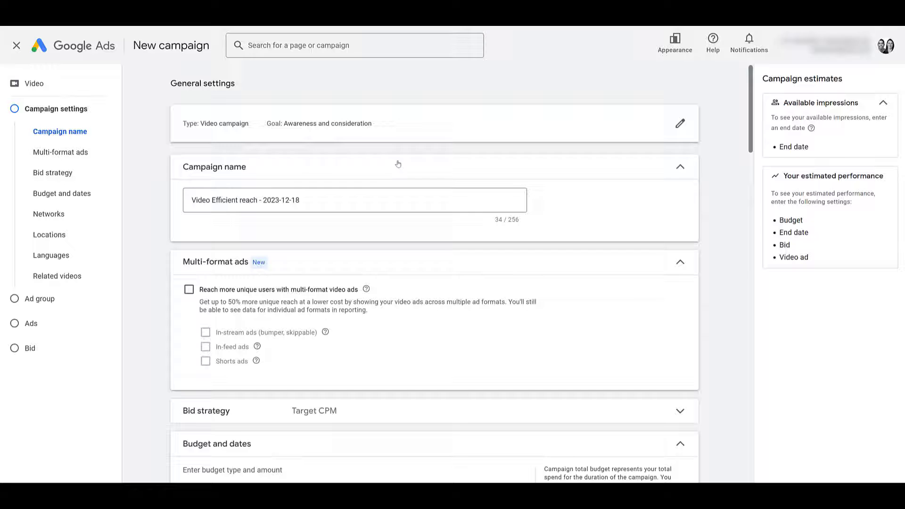
pyautogui.scroll(-3)
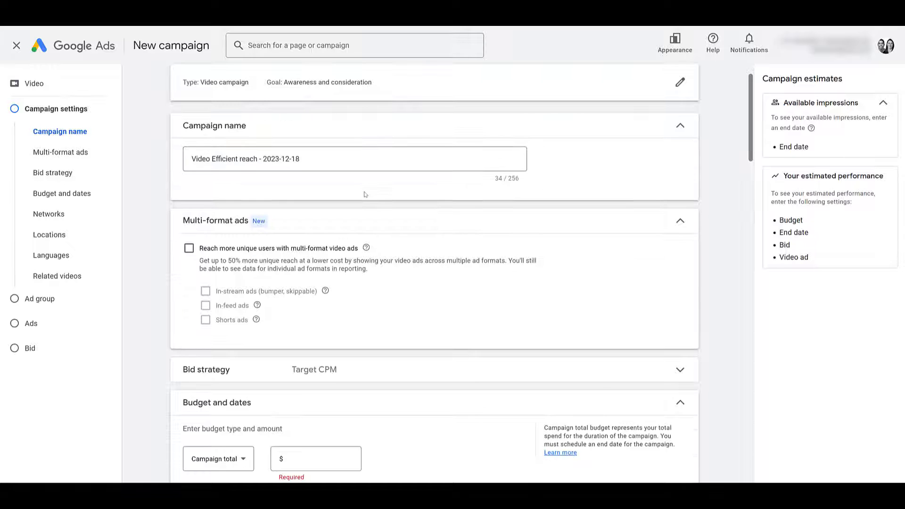
pyautogui.scroll(-3)
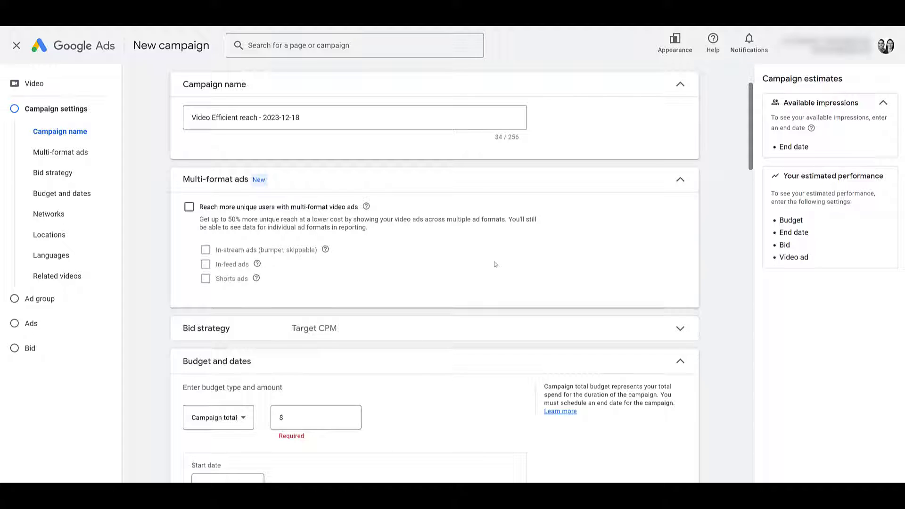
pyautogui.moveTo(414, 234)
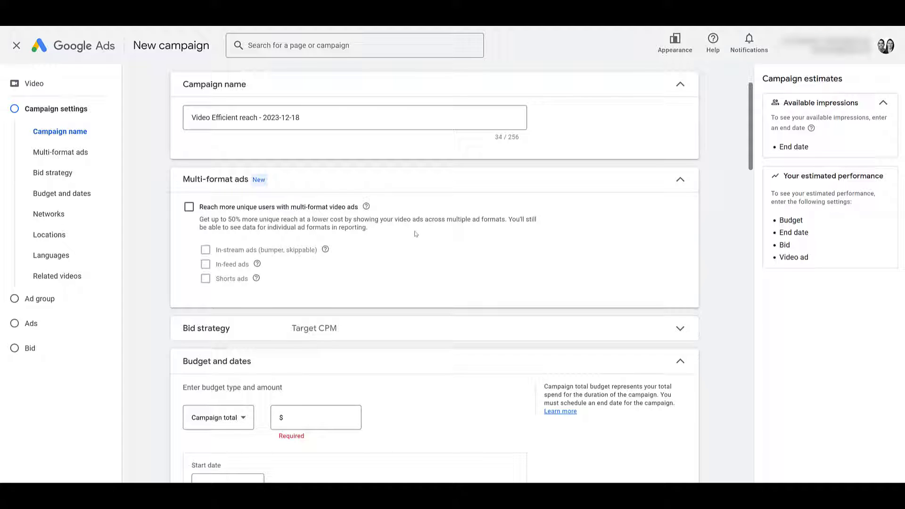
pyautogui.moveTo(437, 275)
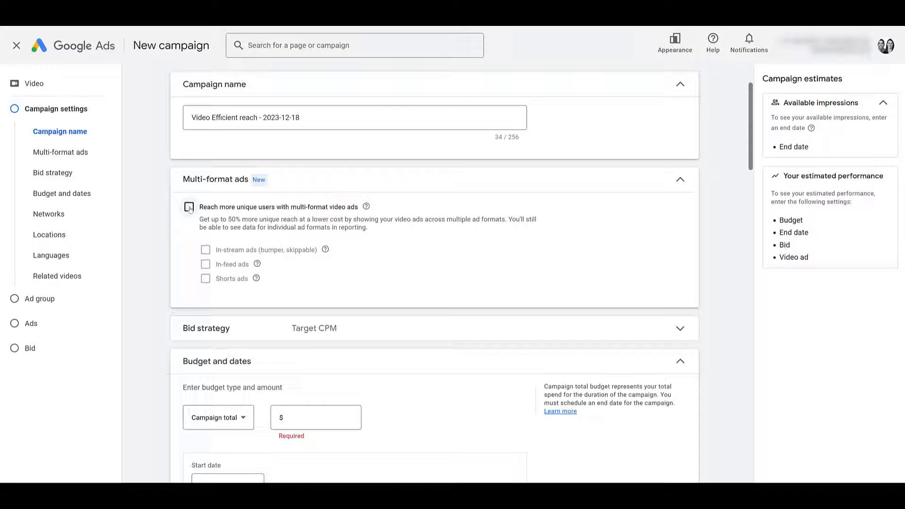
# Step: Enable multi-format video ads, toggling In-feed ads off and back on
pyautogui.click(206, 207)
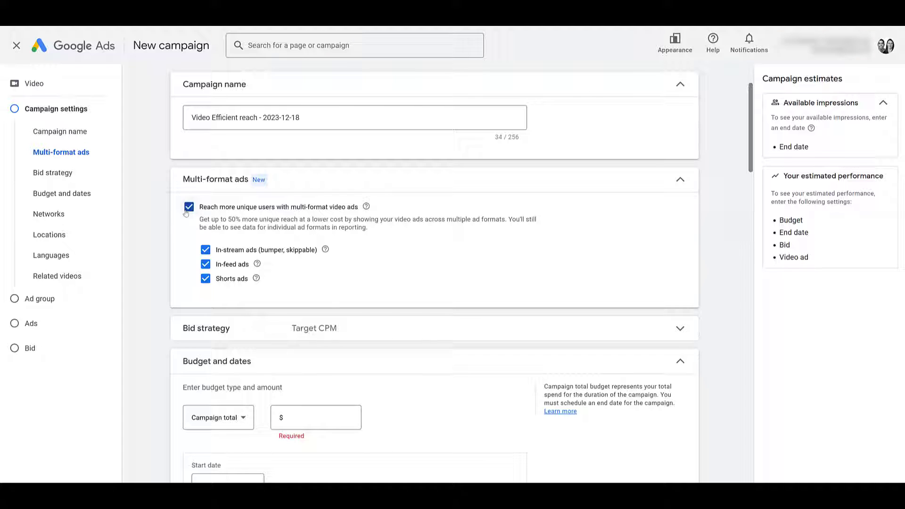
pyautogui.moveTo(316, 278)
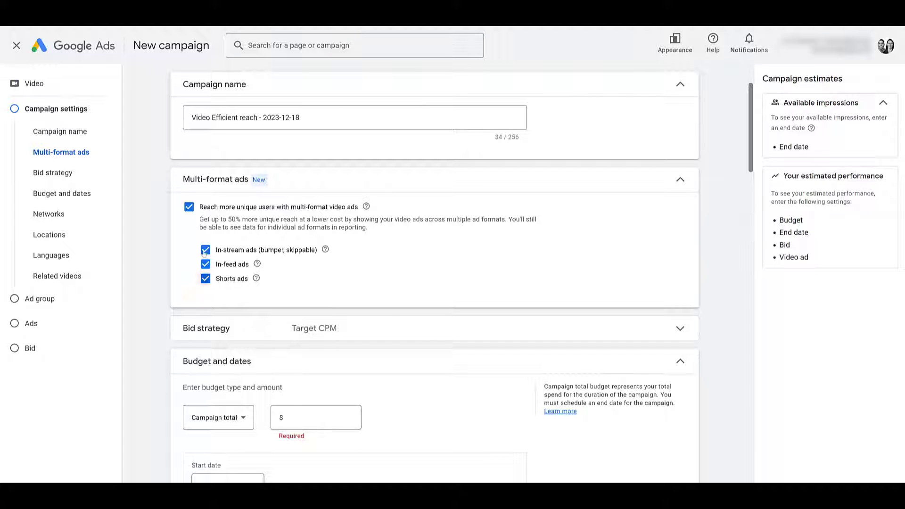
pyautogui.moveTo(405, 275)
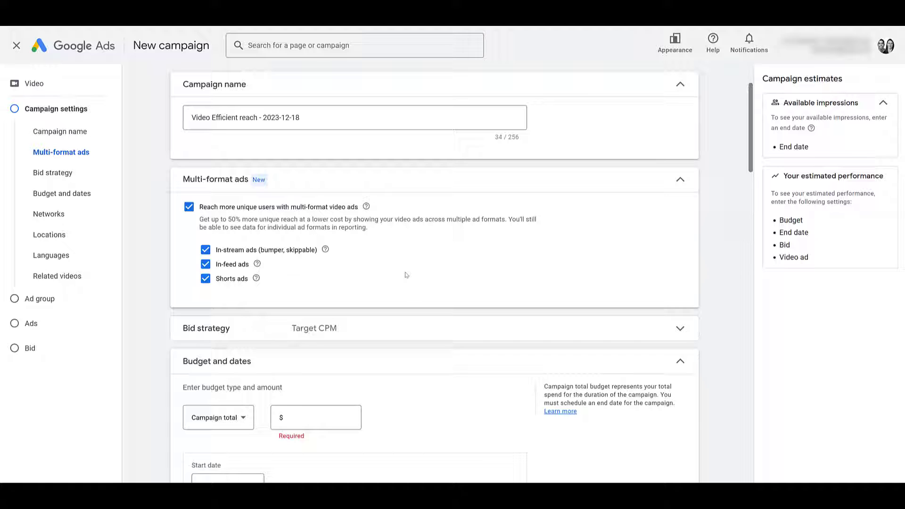
pyautogui.moveTo(300, 270)
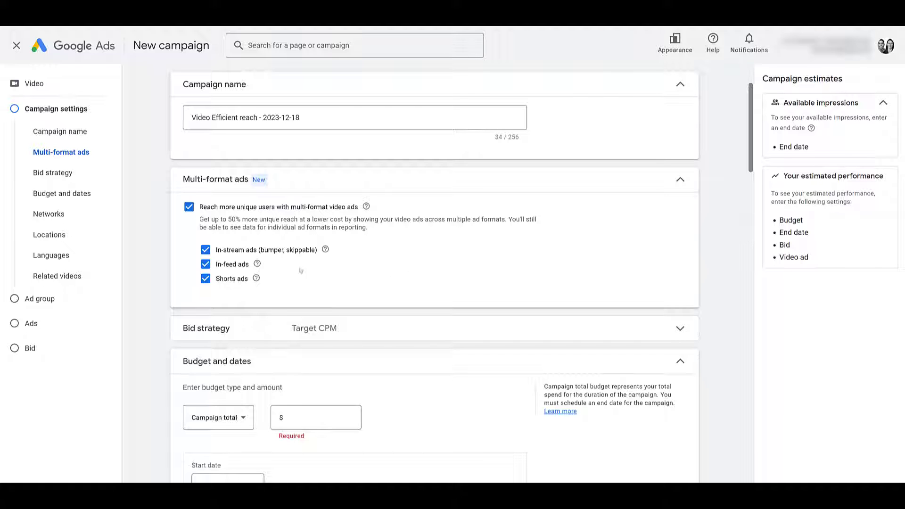
pyautogui.click(206, 263)
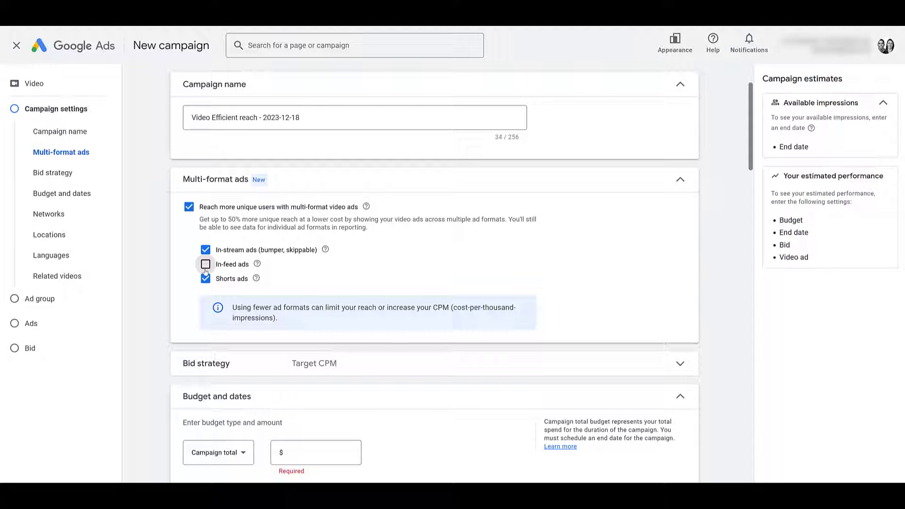
pyautogui.click(205, 264)
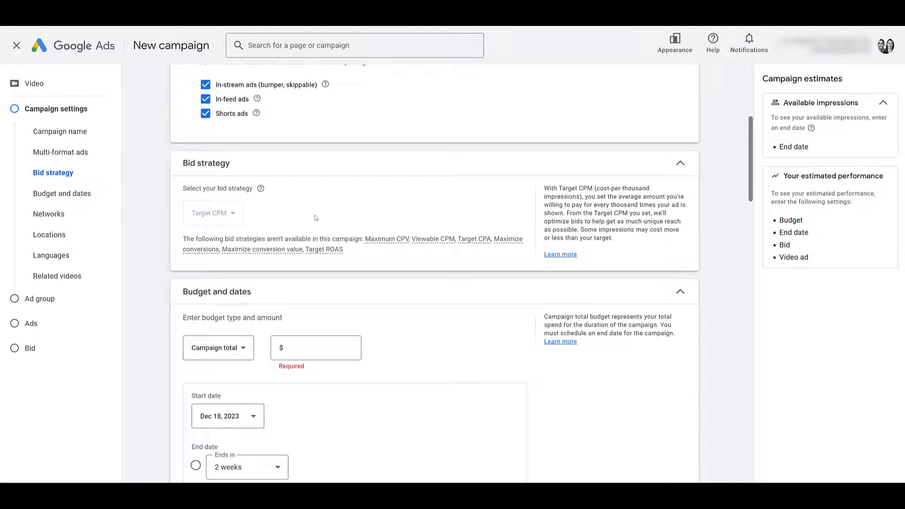
# Step: Set the budget type to Daily and select the budget amount field
pyautogui.scroll(-3)
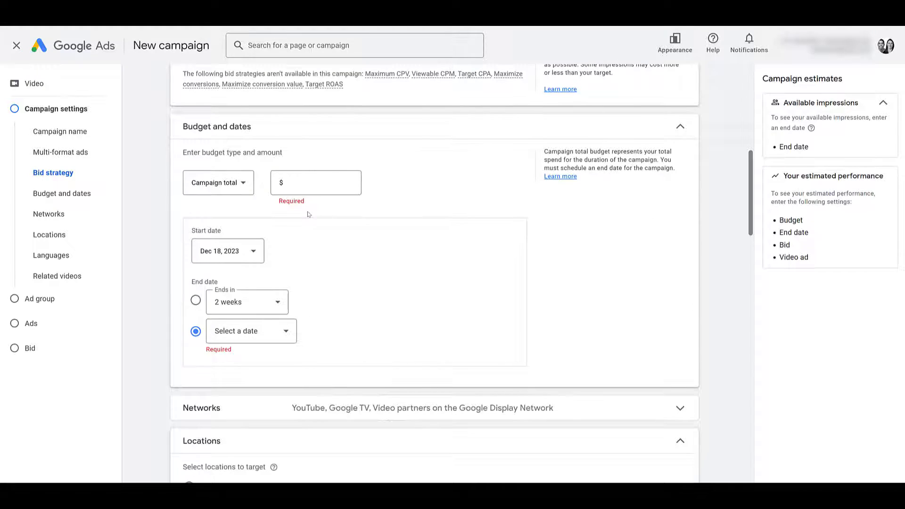
pyautogui.moveTo(218, 182)
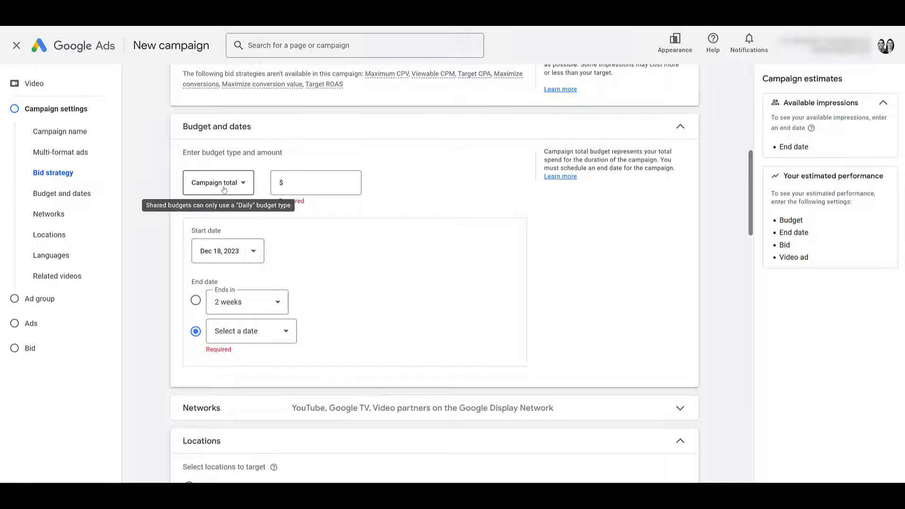
pyautogui.click(217, 183)
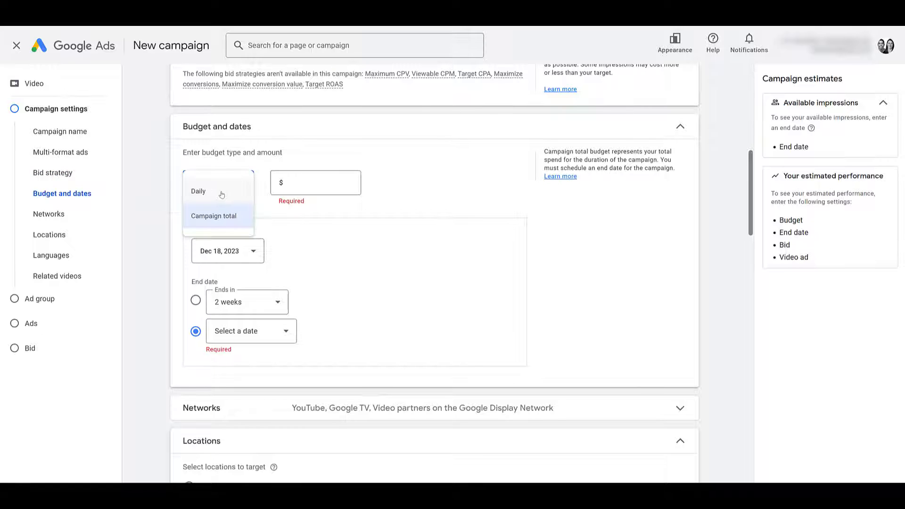
pyautogui.click(198, 191)
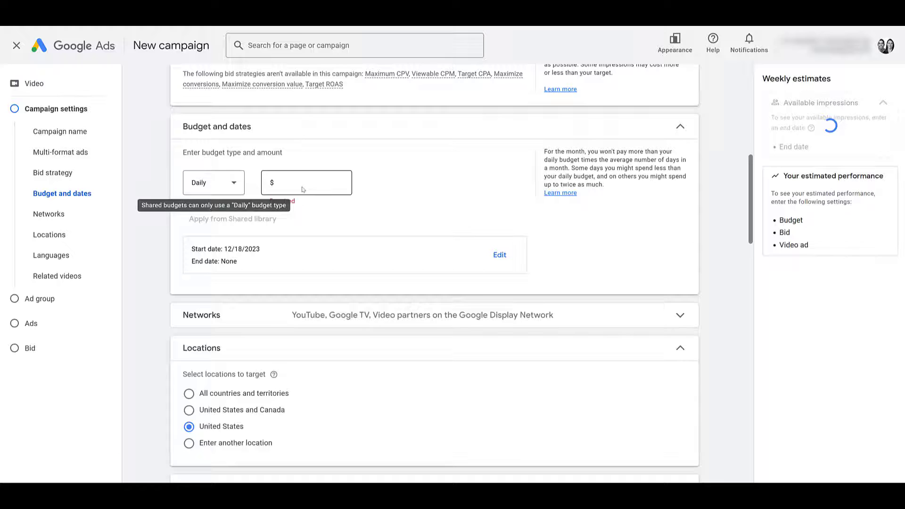
pyautogui.click(306, 182)
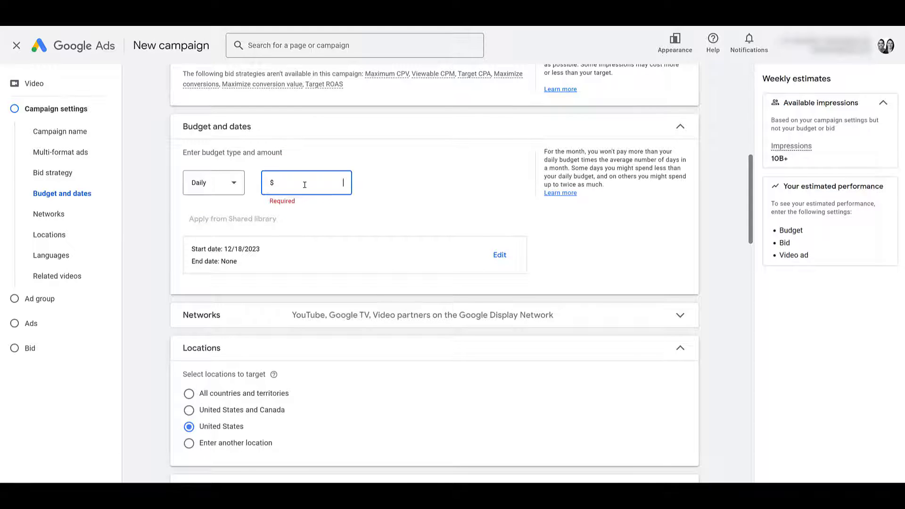
pyautogui.scroll(-3)
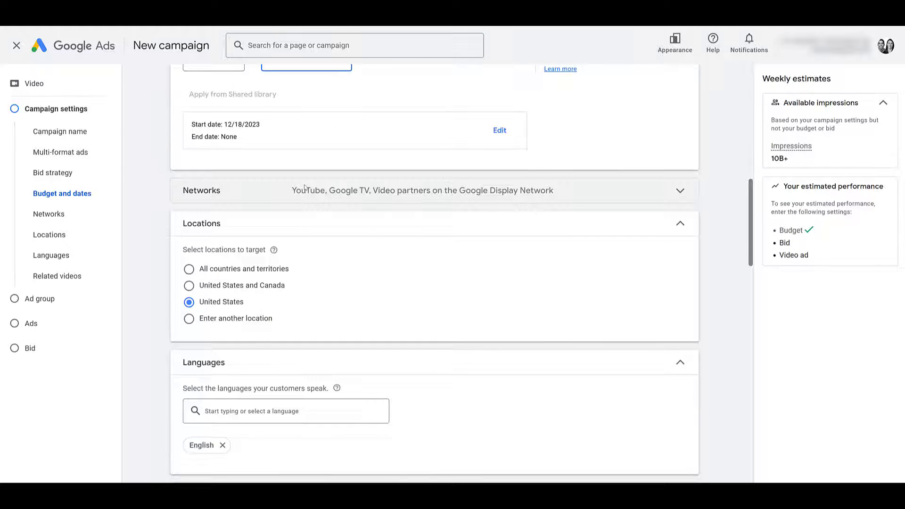
# Step: Expand Networks and uncheck Display Network video partners, keeping YouTube and Google TV
pyautogui.click(273, 190)
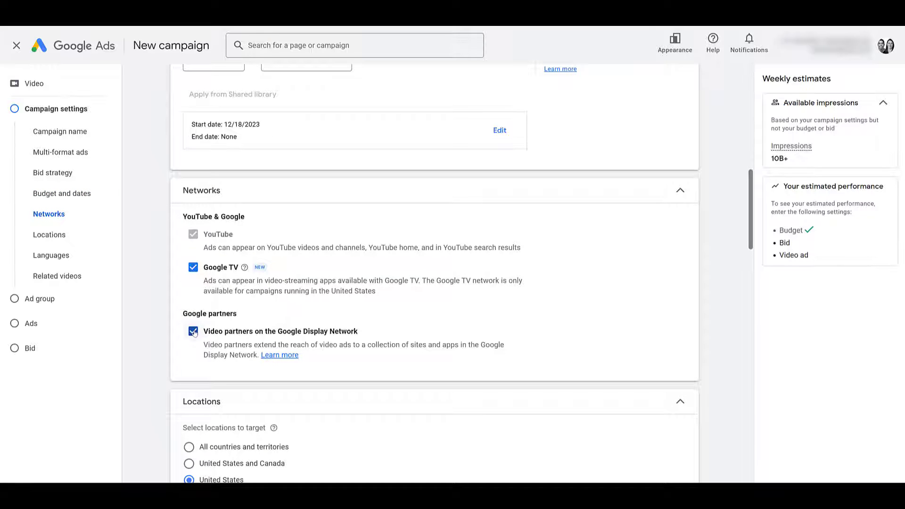
pyautogui.click(192, 331)
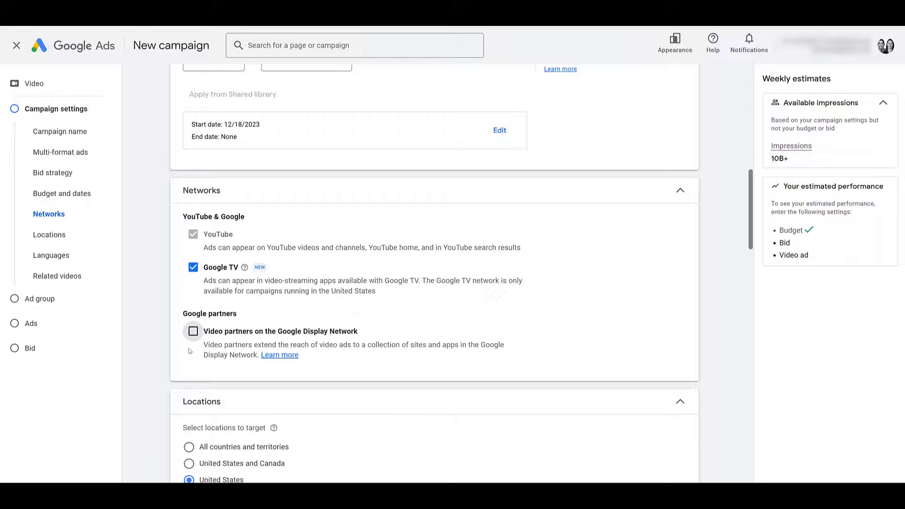
# Step: Expand Additional settings to reveal devices, frequency capping, ad schedule and third-party measurement
pyautogui.scroll(-3)
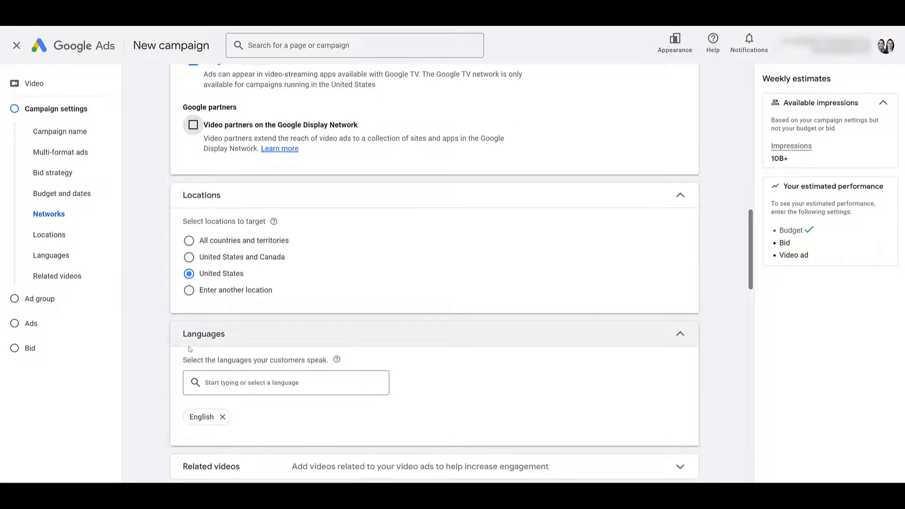
pyautogui.scroll(-3)
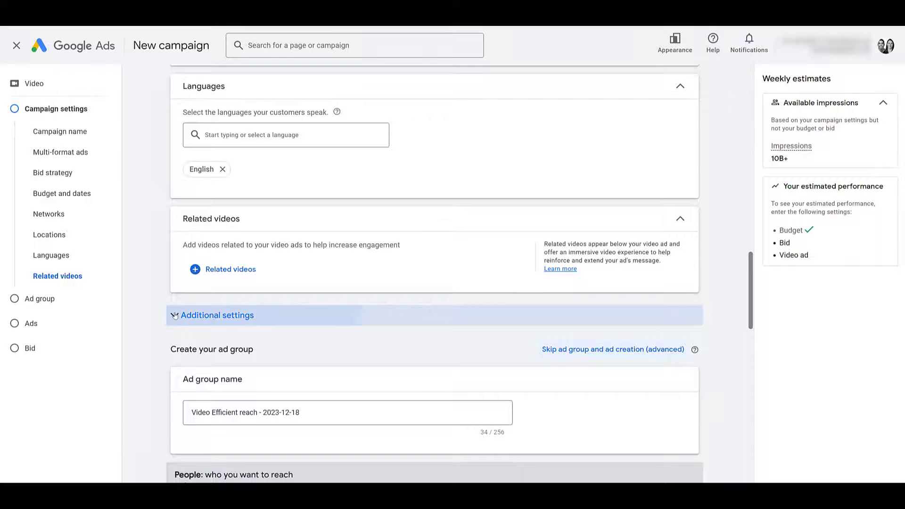
pyautogui.click(217, 315)
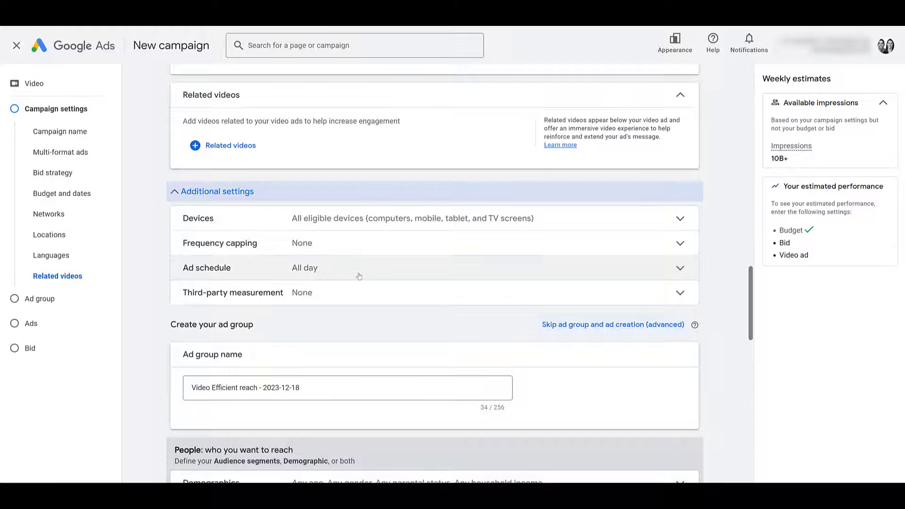
pyautogui.moveTo(371, 299)
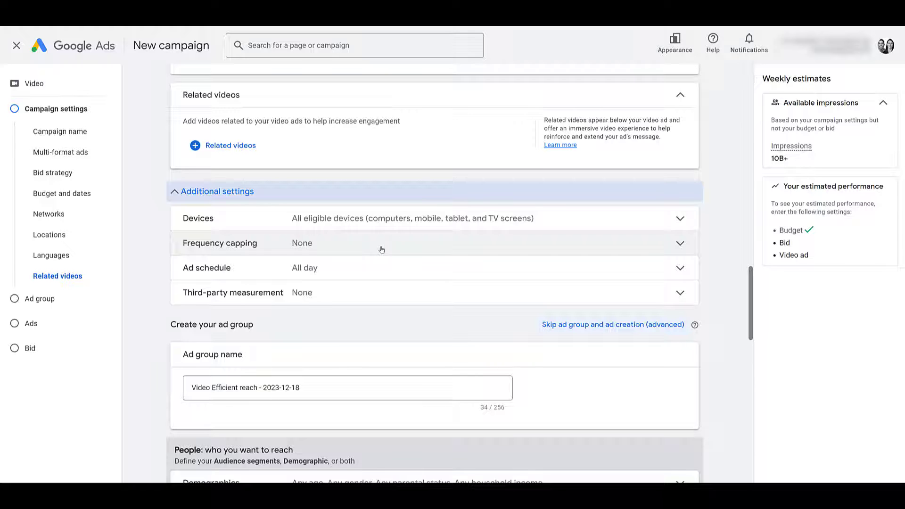
# Step: Scroll down the campaign page to the ad group's Audience segments section
pyautogui.scroll(-3)
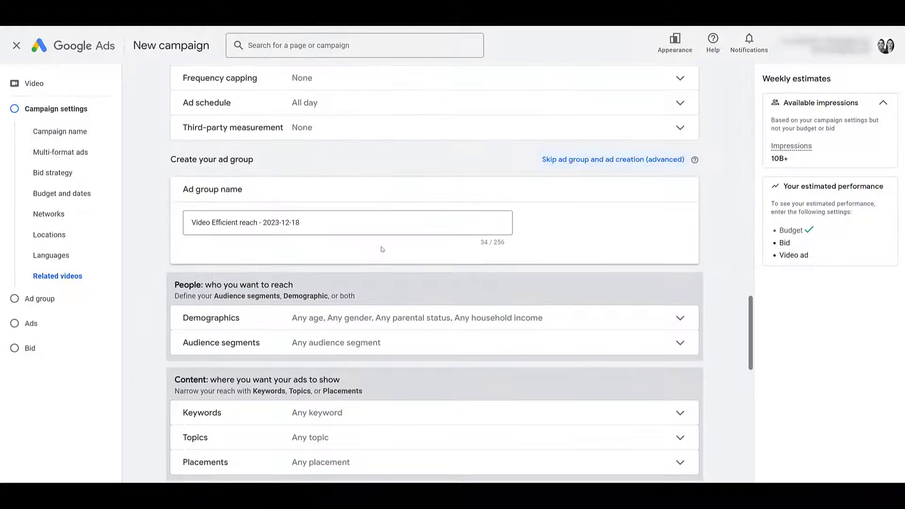
pyautogui.scroll(-3)
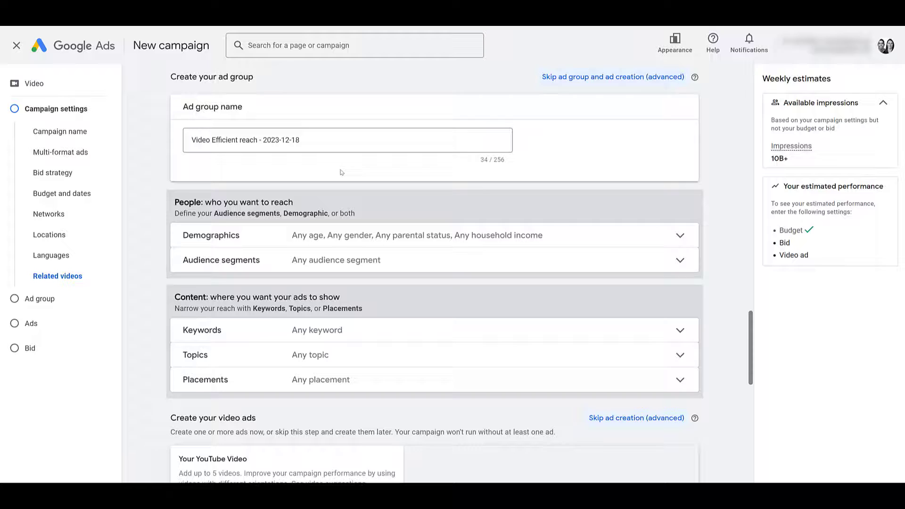
pyautogui.scroll(-3)
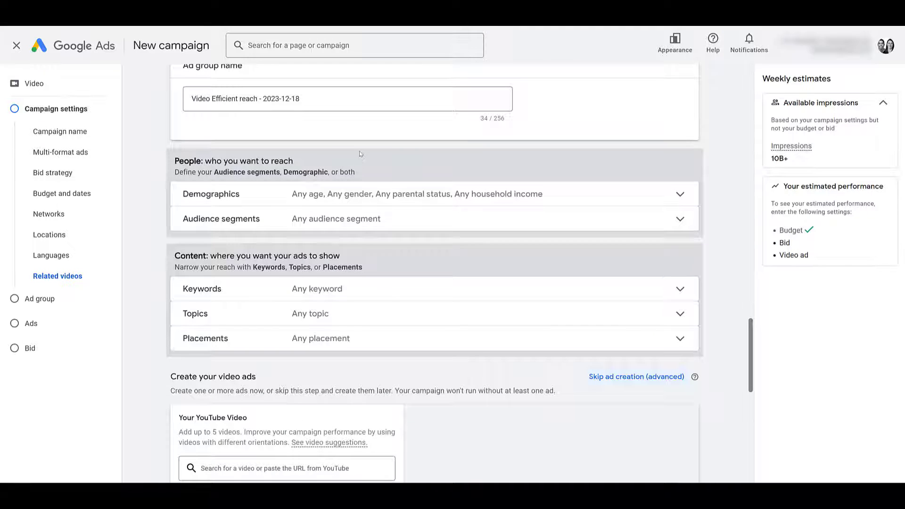
pyautogui.moveTo(397, 232)
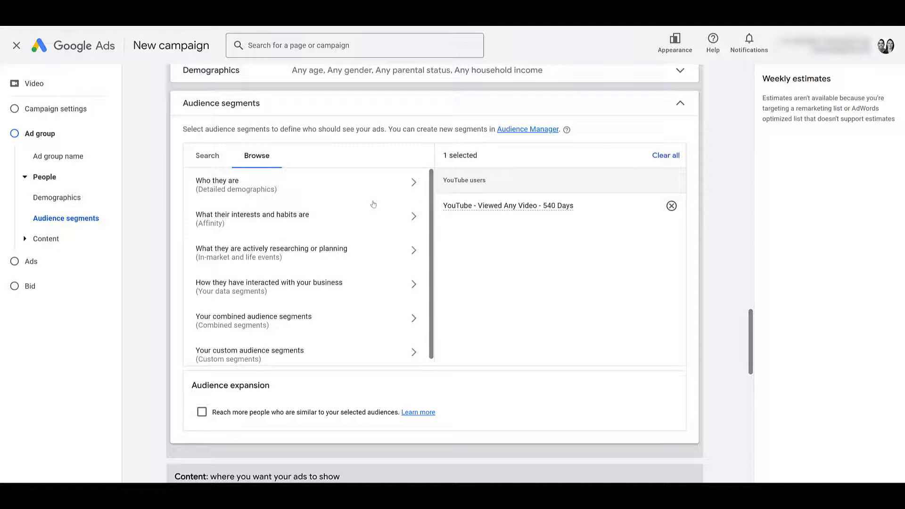
pyautogui.scroll(-3)
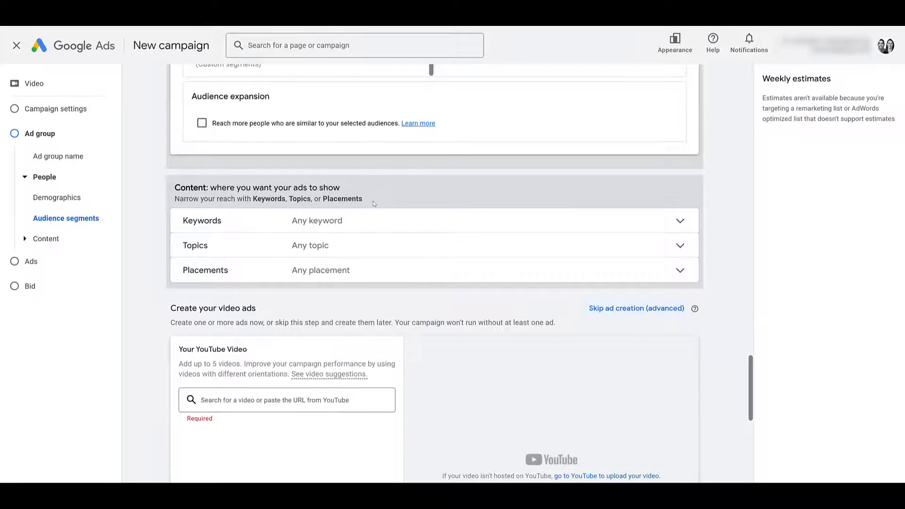
# Step: Add a 'Sign up' call-to-action to the video ad
pyautogui.scroll(-3)
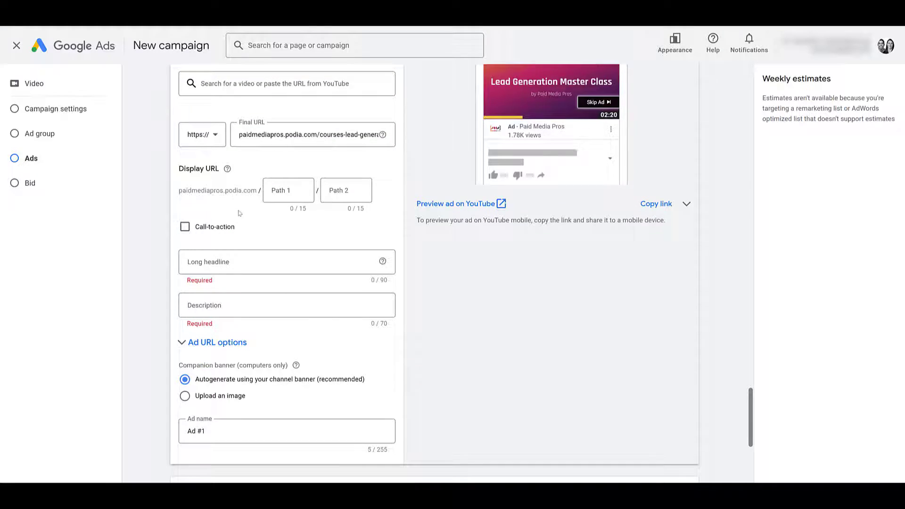
pyautogui.click(185, 226)
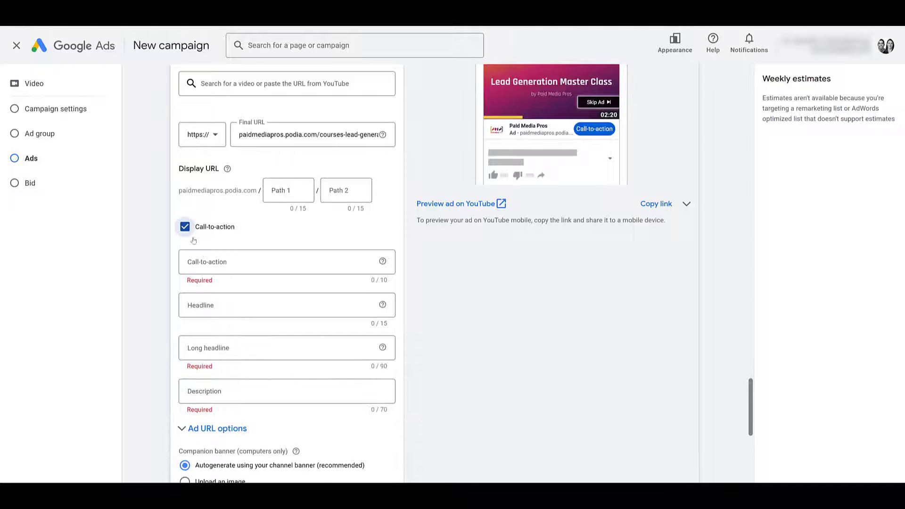
pyautogui.click(286, 261)
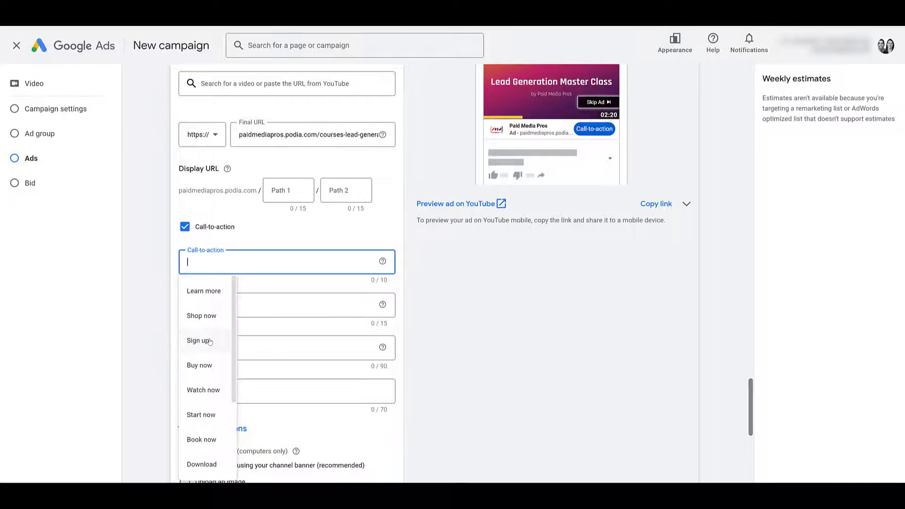
pyautogui.click(200, 340)
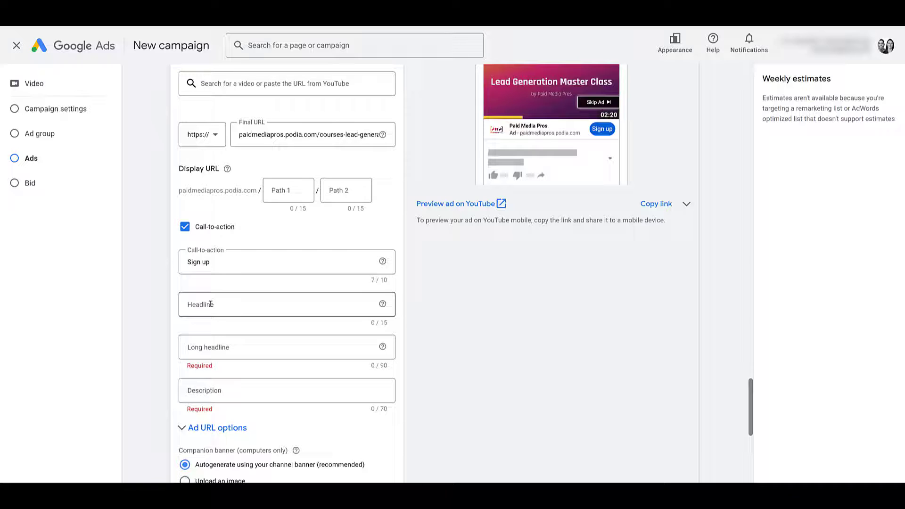
# Step: Use the 'Lead Generation' headline and enter the long headline 'This is the long headline for the course'
pyautogui.click(285, 304)
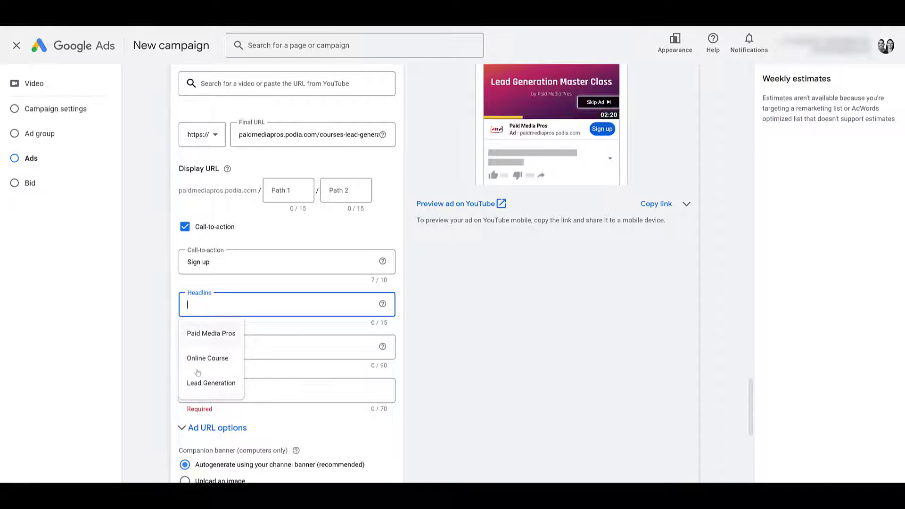
pyautogui.click(210, 383)
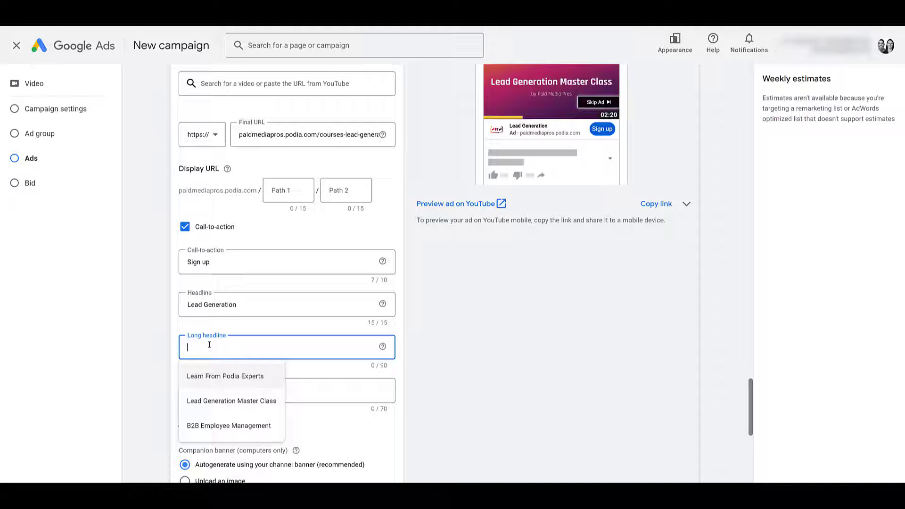
pyautogui.moveTo(250, 382)
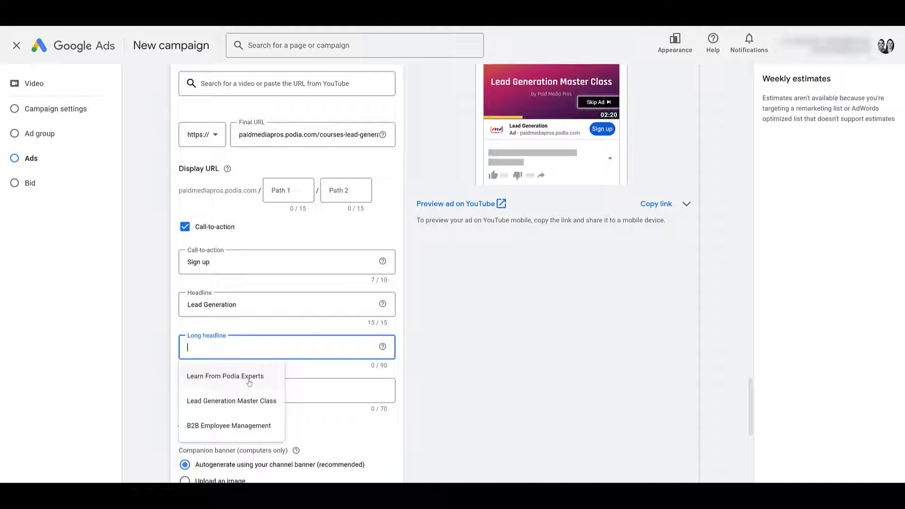
pyautogui.moveTo(227, 344)
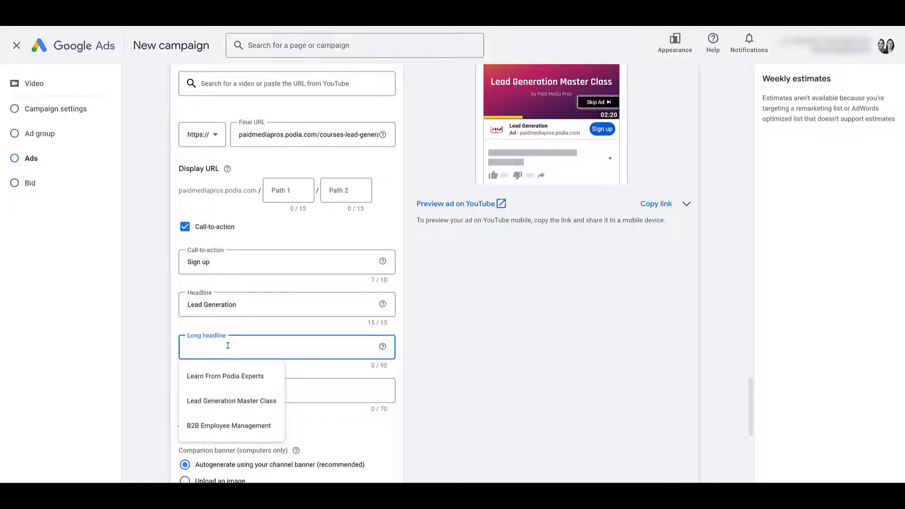
pyautogui.write('This is the long headline for the course')
pyautogui.click(287, 391)
pyautogui.write('70 characters for the description')
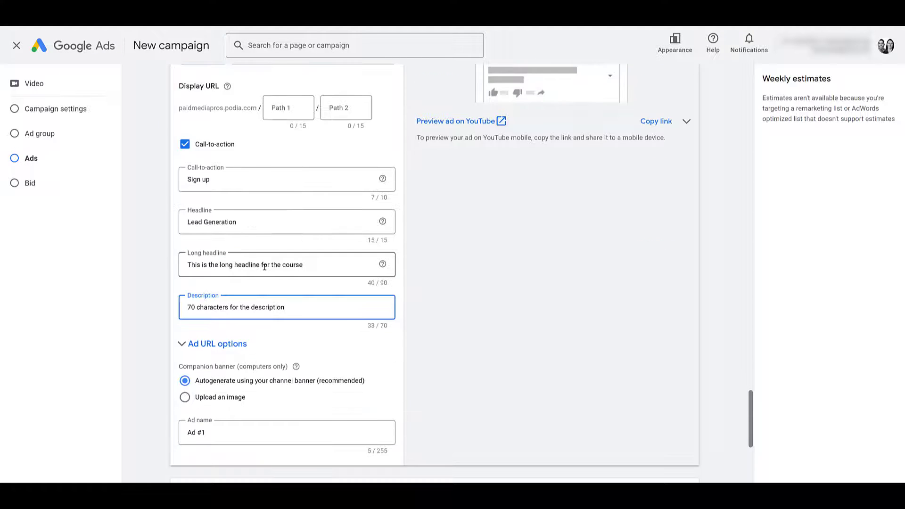
# Step: Expand the Ad creation row to show Ad #1, a responsive video ad
pyautogui.scroll(-3)
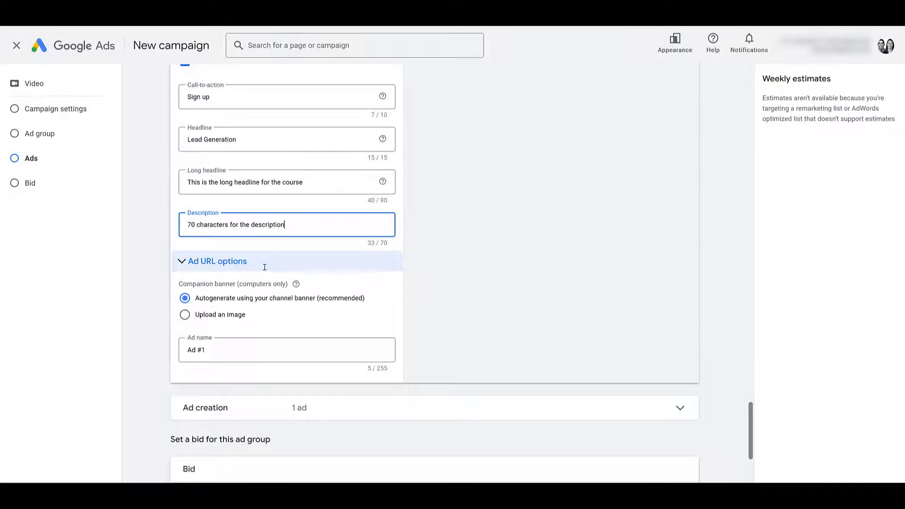
pyautogui.scroll(-3)
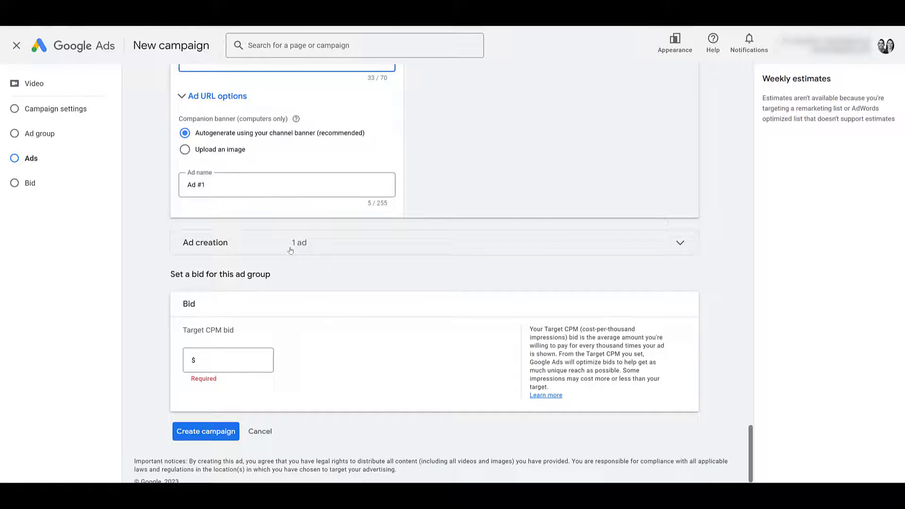
pyautogui.click(680, 242)
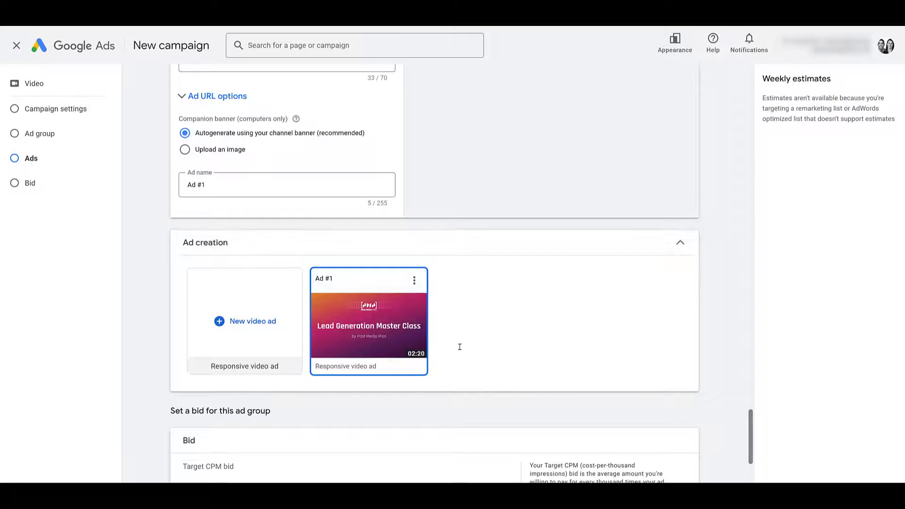
pyautogui.moveTo(251, 323)
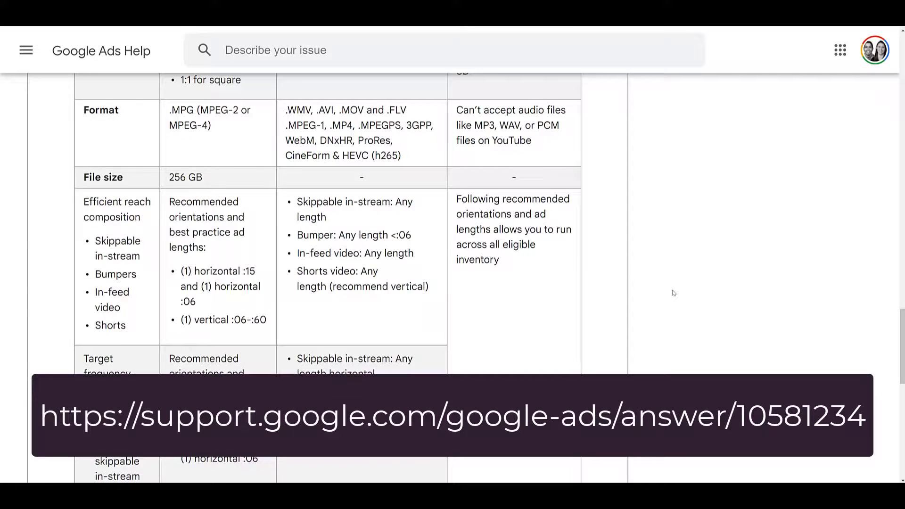
# Step: Scroll through the Help page's video specs: resolutions, aspect ratios, formats and file size
pyautogui.scroll(3)
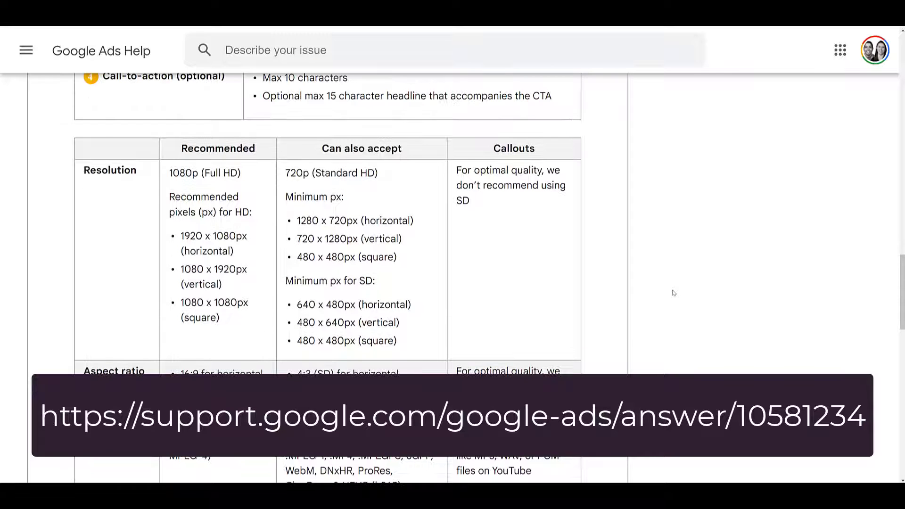
pyautogui.scroll(-3)
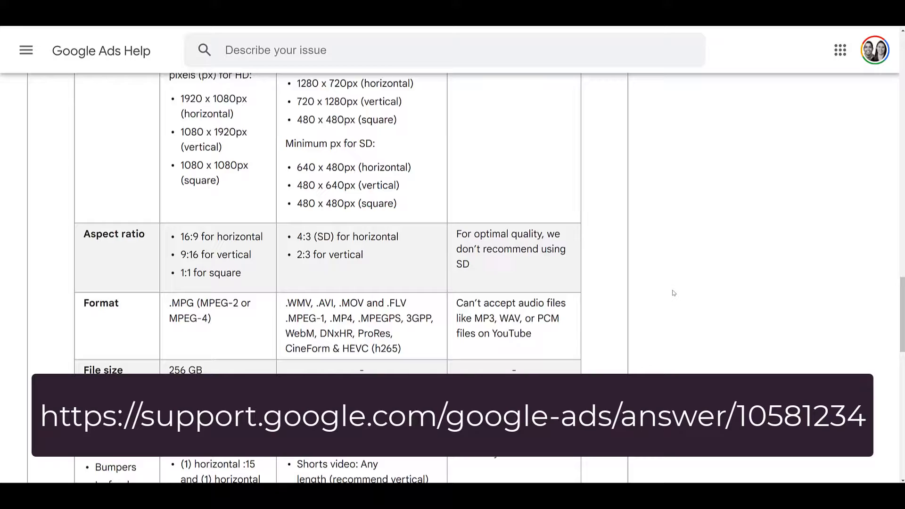
pyautogui.scroll(-3)
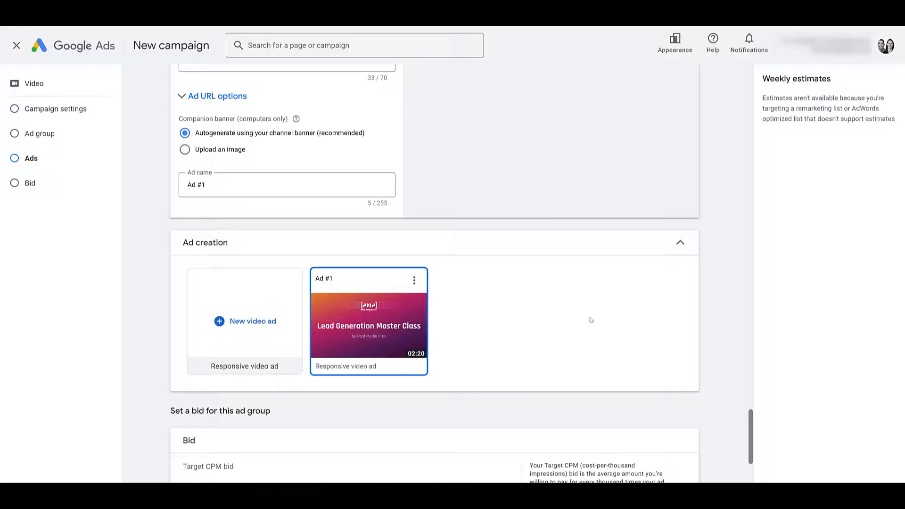
pyautogui.moveTo(527, 311)
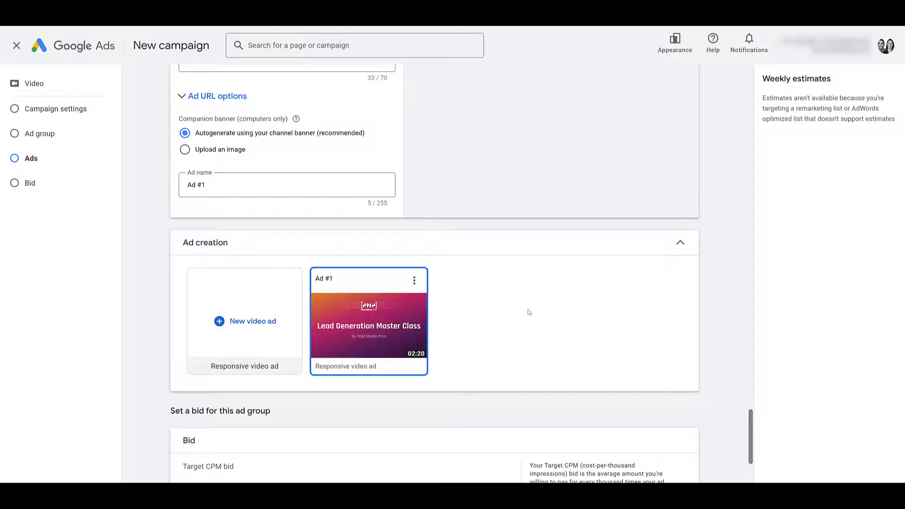
# Step: Enter a $15.00 target CPM bid and submit the new campaign
pyautogui.scroll(-3)
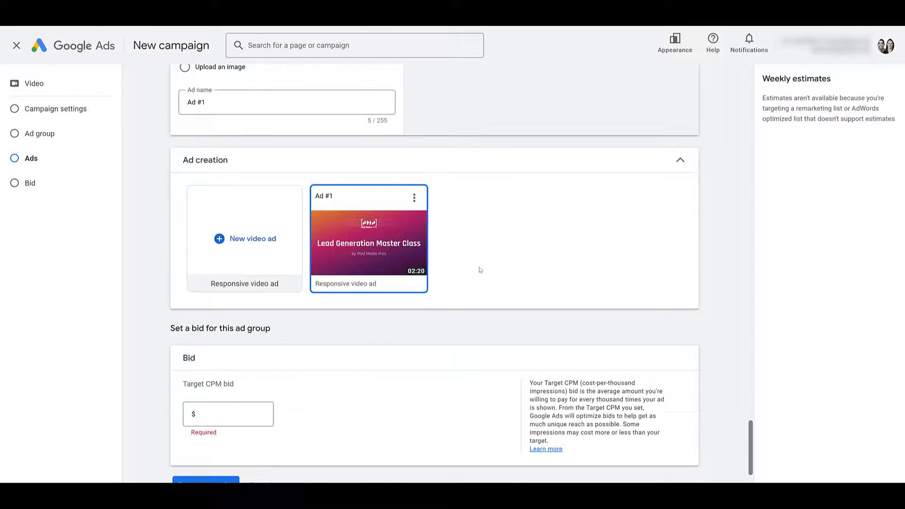
pyautogui.scroll(-3)
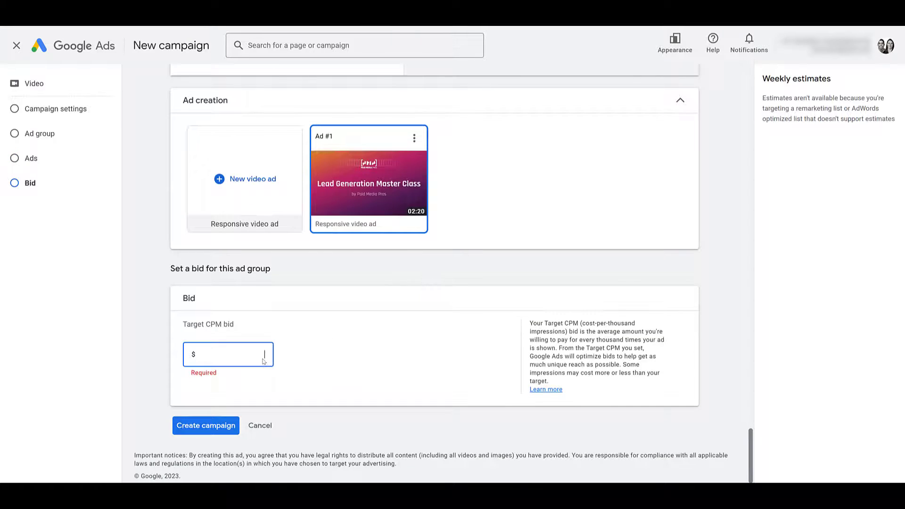
pyautogui.write('15.00')
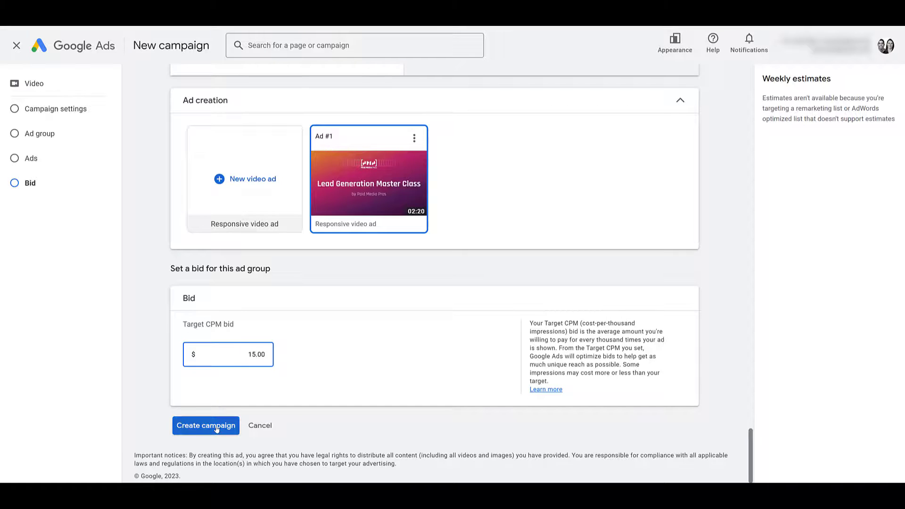
pyautogui.click(205, 425)
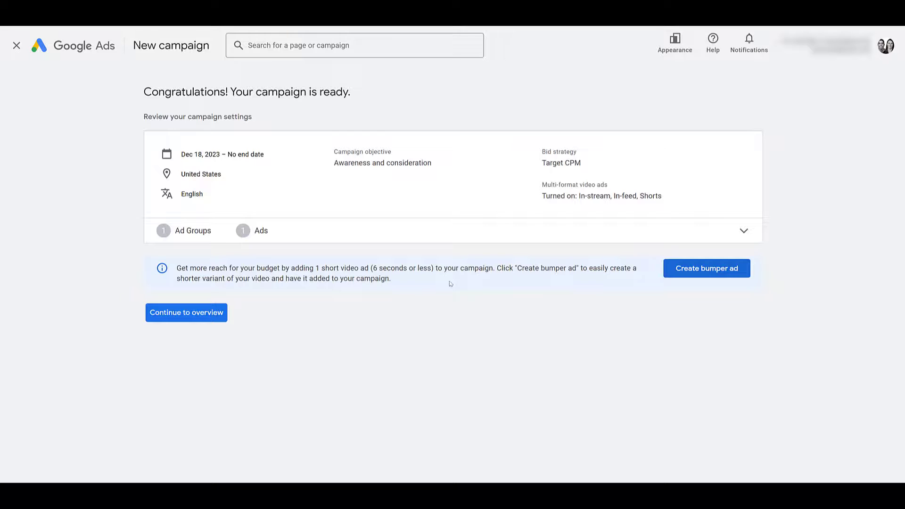
pyautogui.moveTo(440, 332)
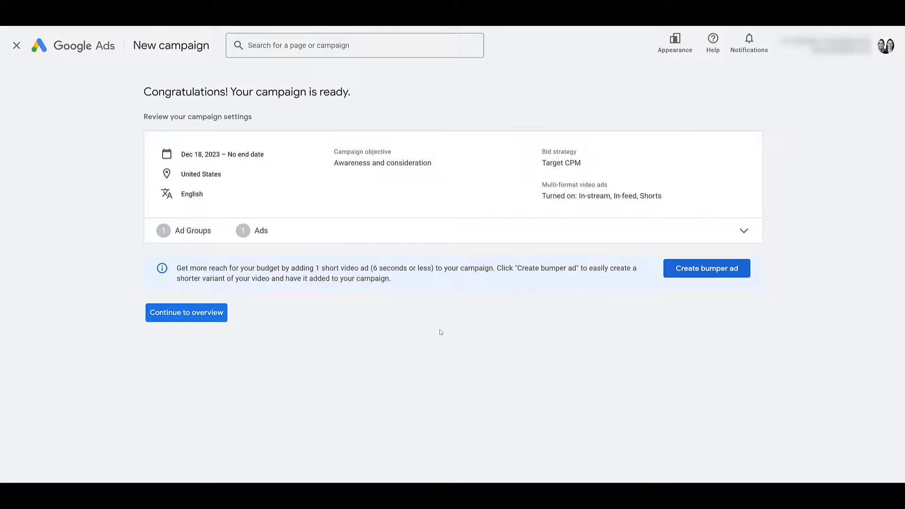
pyautogui.moveTo(621, 208)
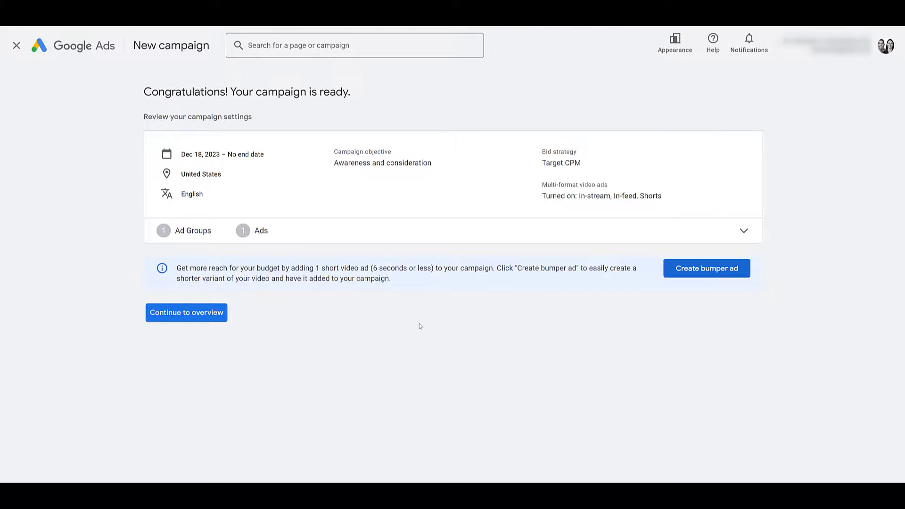
# Step: Continue from the 'Your campaign is ready' page to the campaign overview
pyautogui.click(186, 312)
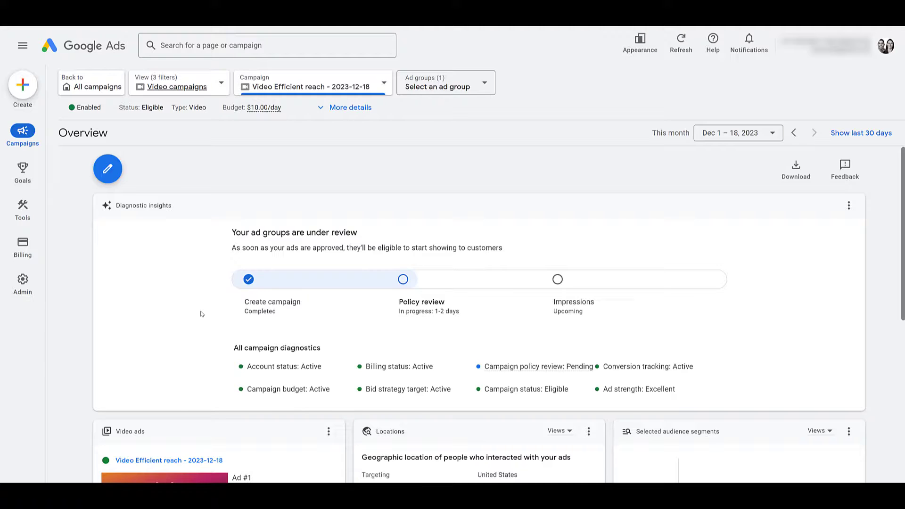
# Step: Open the campaigns table and select the Video Efficient reach campaign's ad groups
pyautogui.click(22, 134)
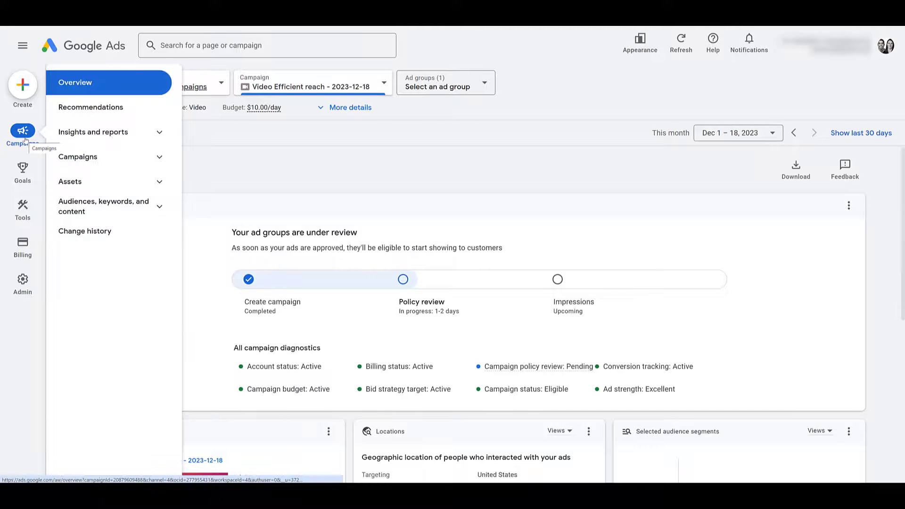
pyautogui.click(77, 156)
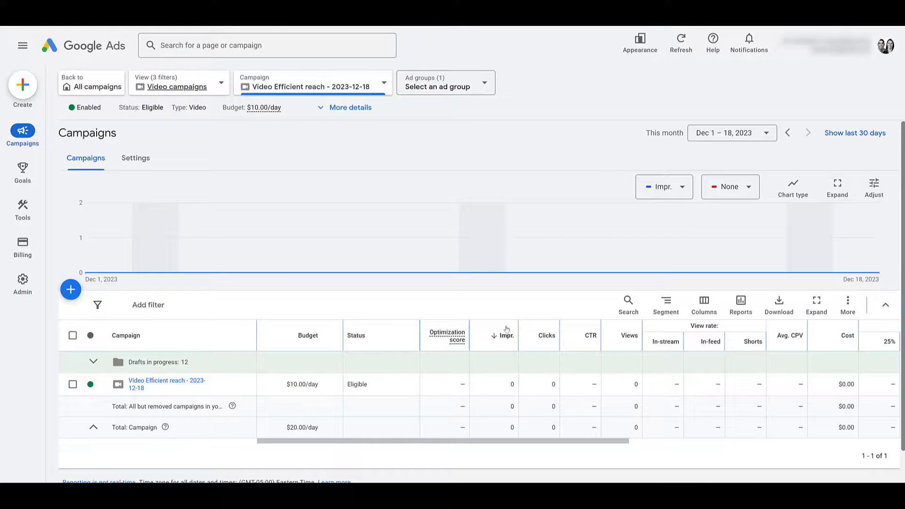
pyautogui.moveTo(714, 349)
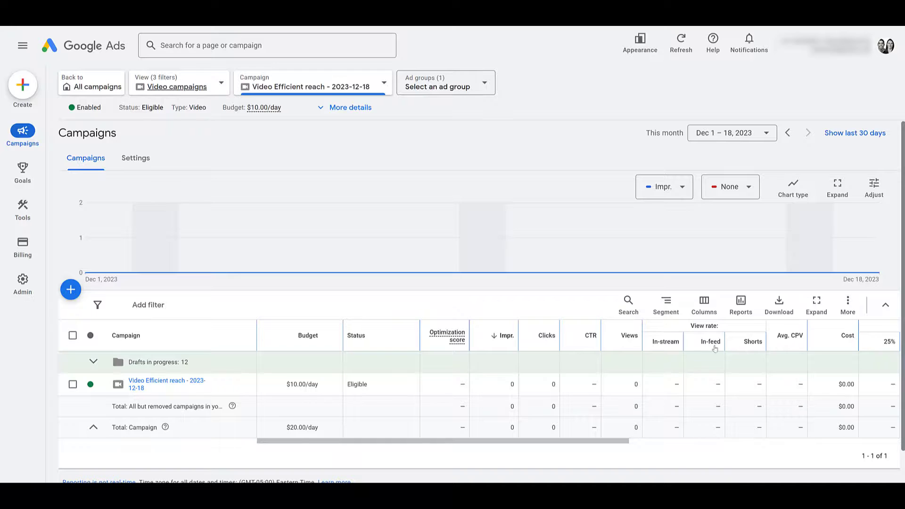
pyautogui.moveTo(547, 310)
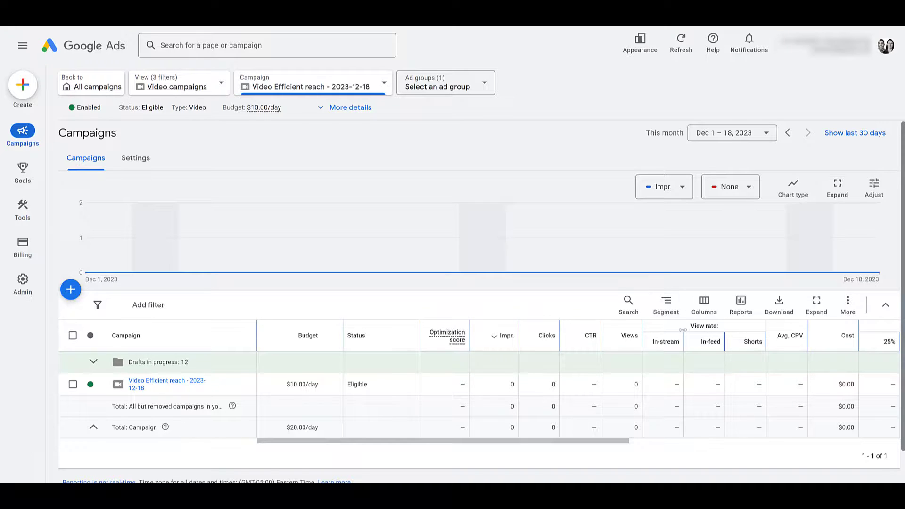
pyautogui.moveTo(711, 342)
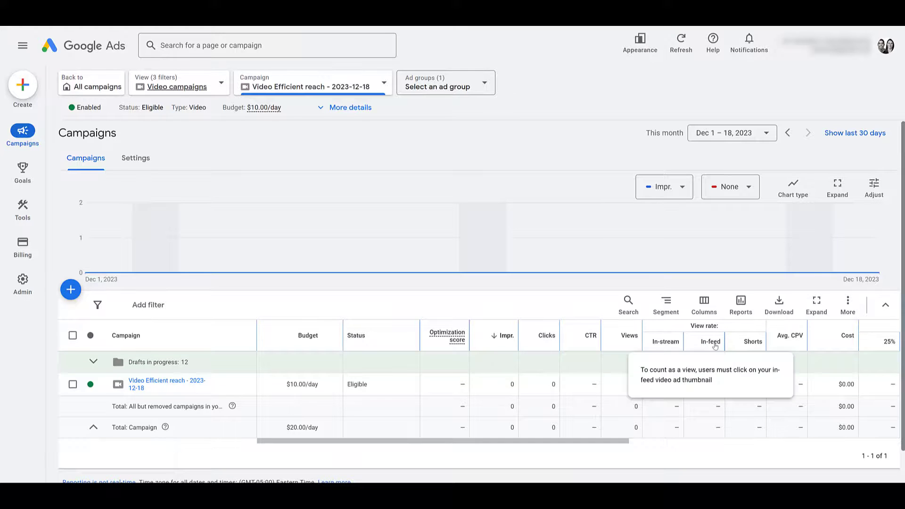
pyautogui.moveTo(665, 299)
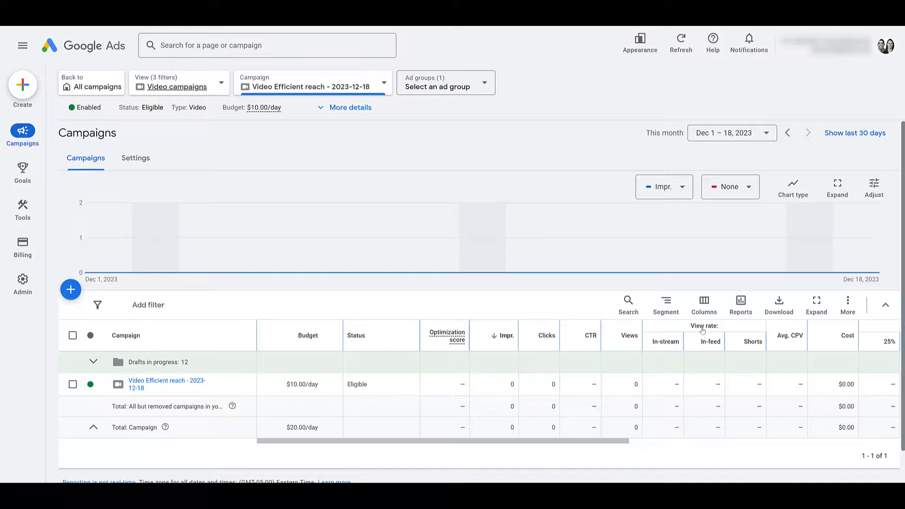
pyautogui.moveTo(691, 329)
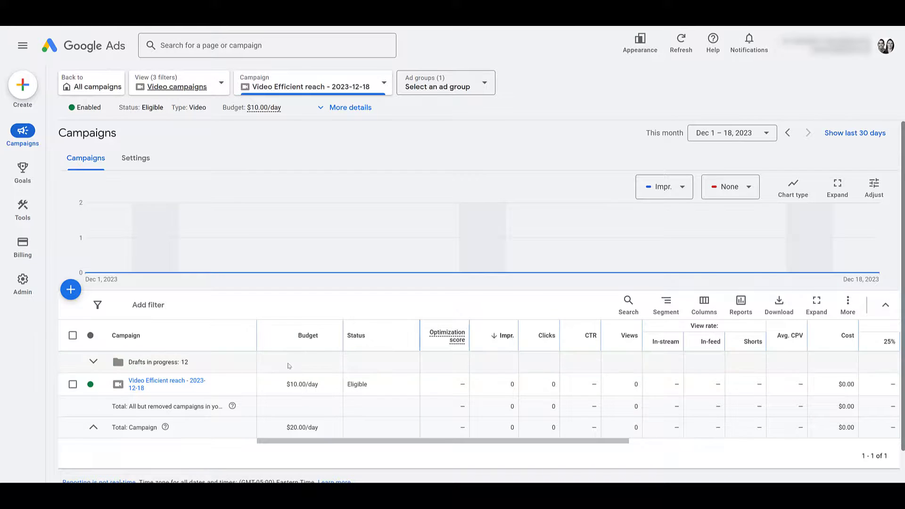
pyautogui.click(166, 384)
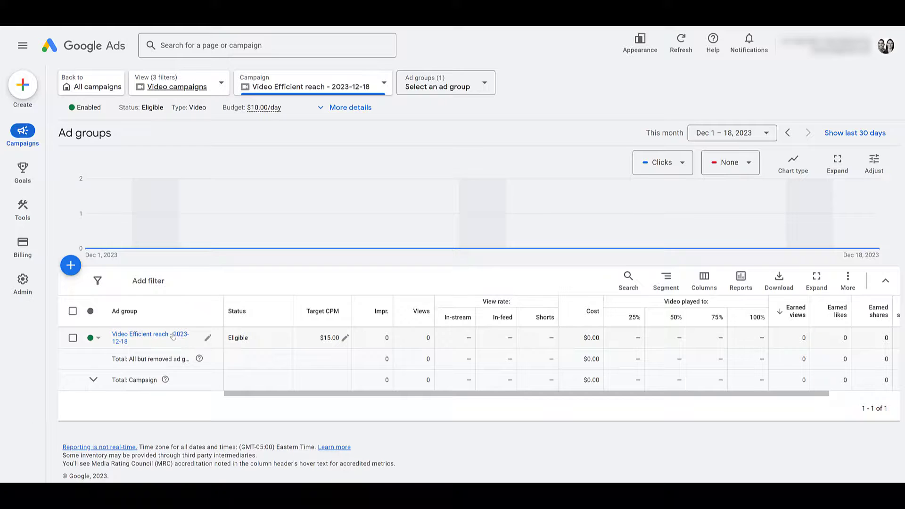
# Step: Open the Video Efficient reach ad group to see Ad #1 pending review
pyautogui.click(149, 338)
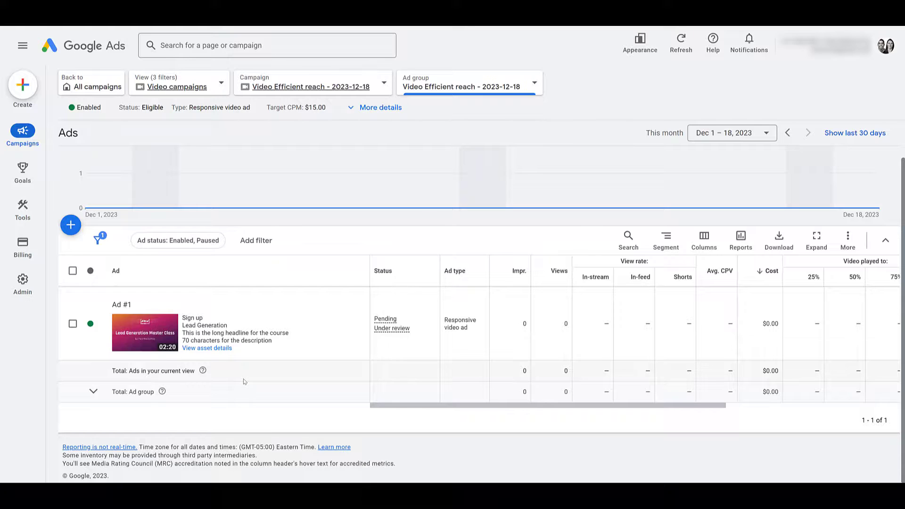
pyautogui.moveTo(234, 395)
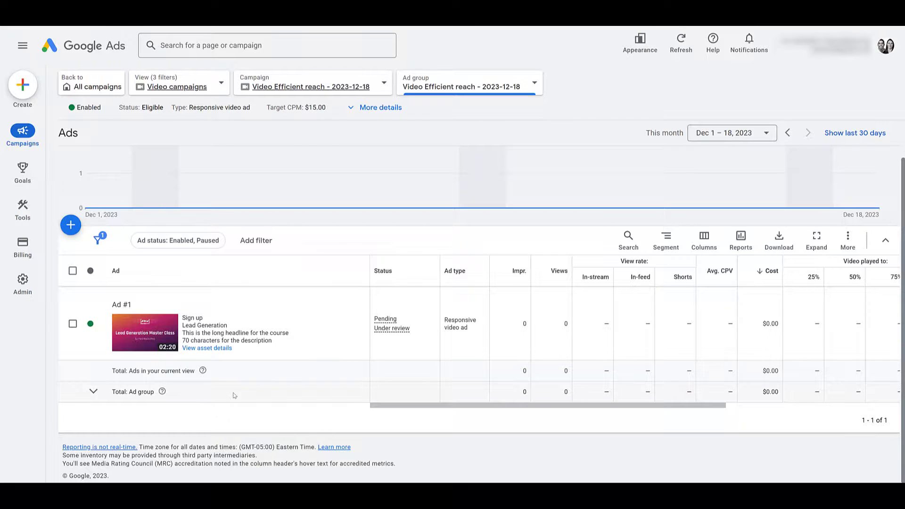
pyautogui.moveTo(422, 219)
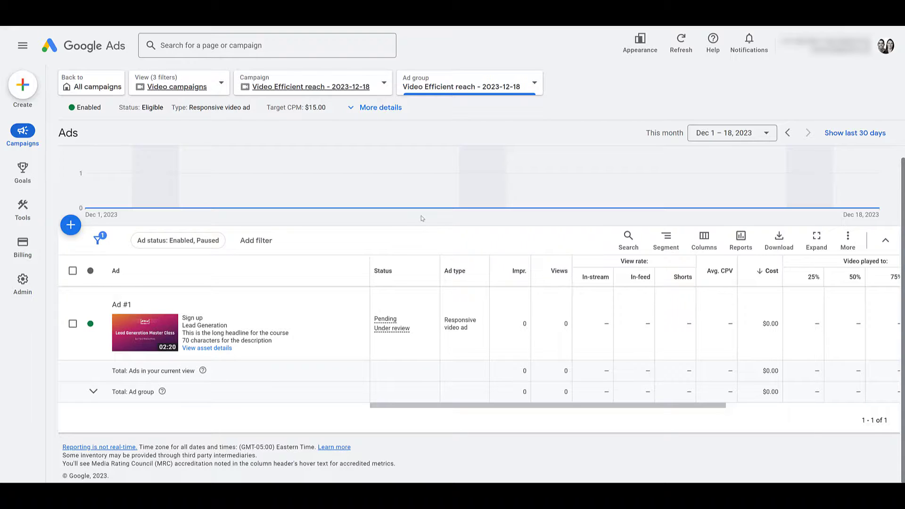
pyautogui.moveTo(170, 415)
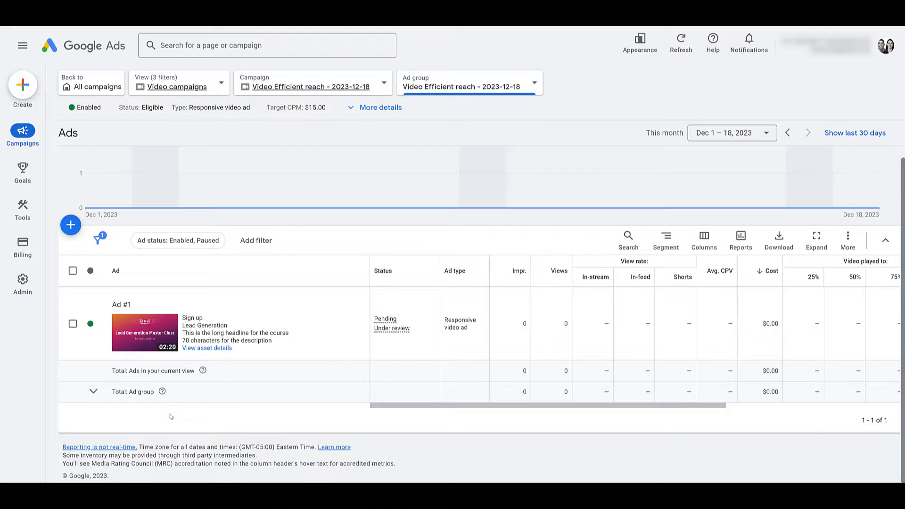